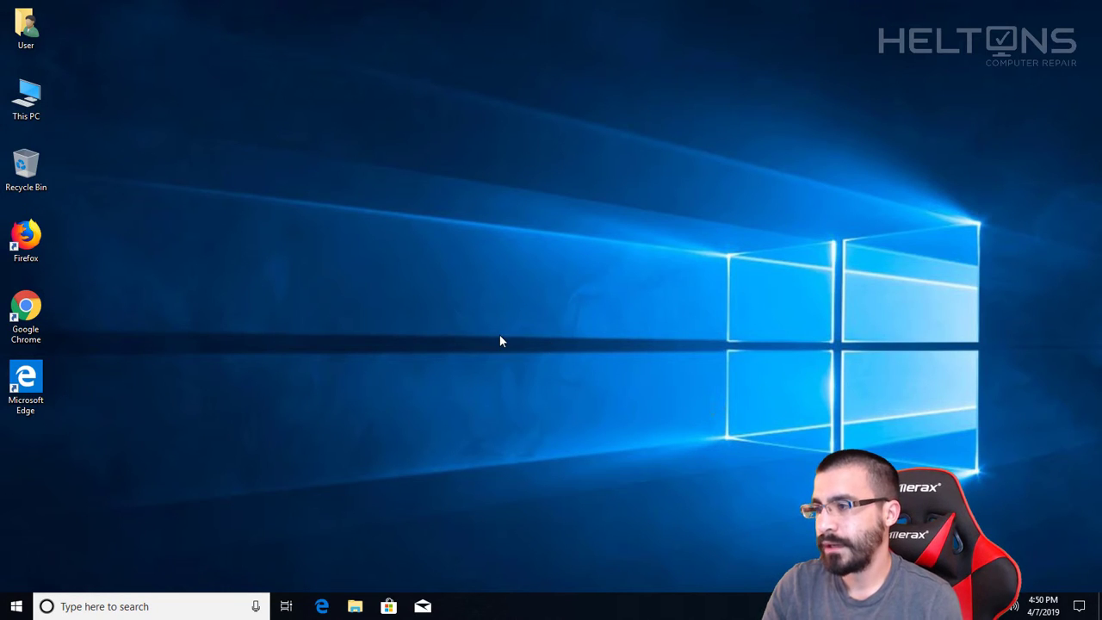
# Step: Launch Local Security Policy by running secpol.msc from the Run box
pyautogui.click(26, 386)
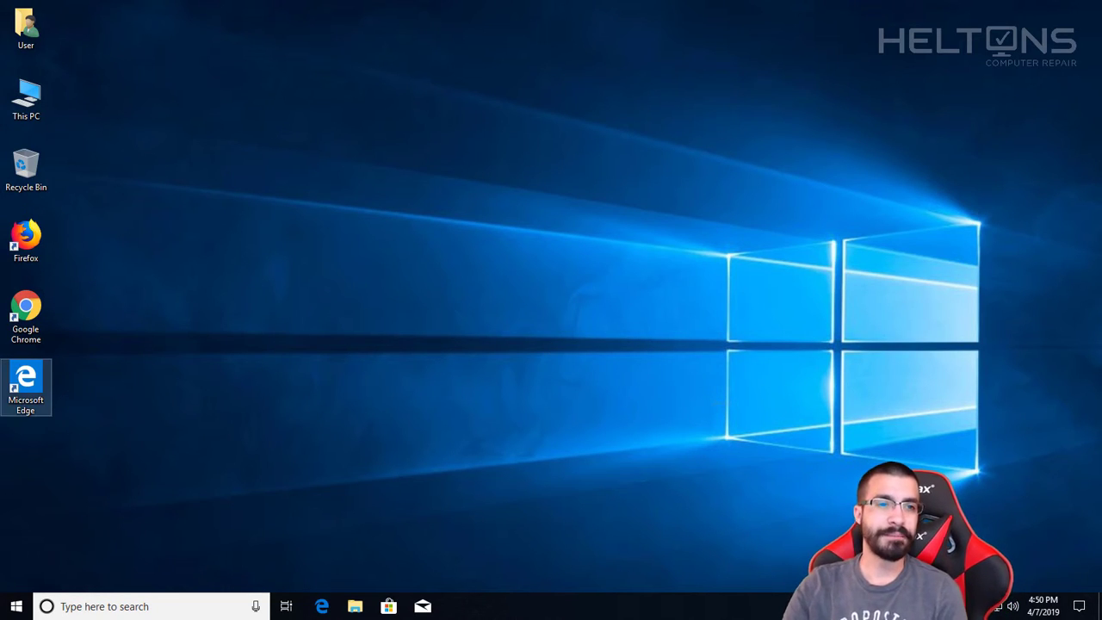
pyautogui.moveTo(25, 379)
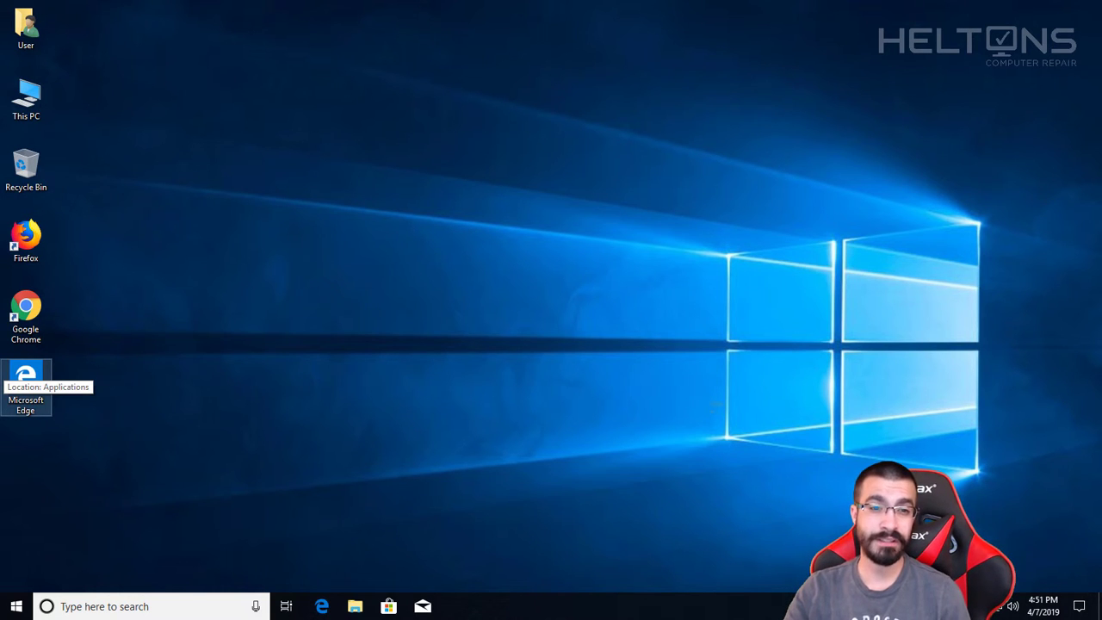
pyautogui.moveTo(481, 310)
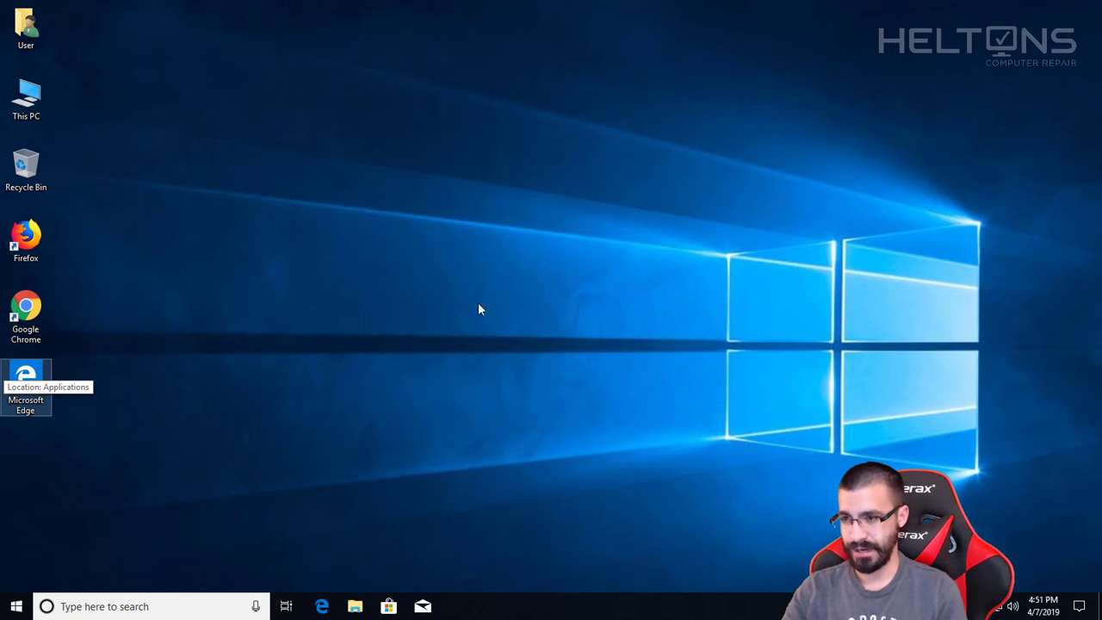
pyautogui.moveTo(517, 325)
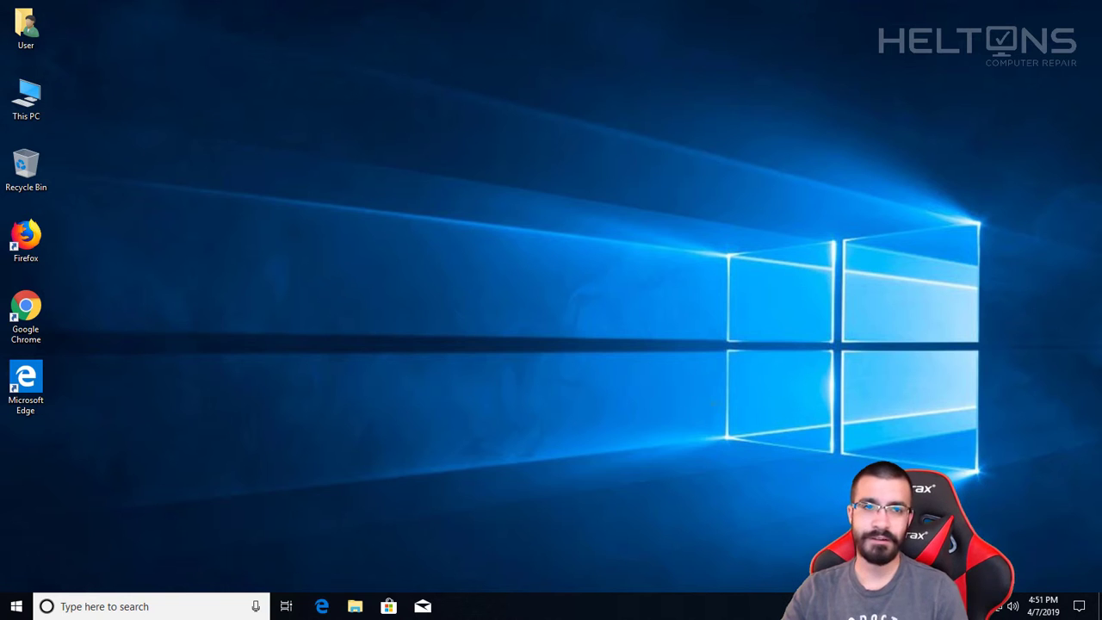
pyautogui.moveTo(198, 205)
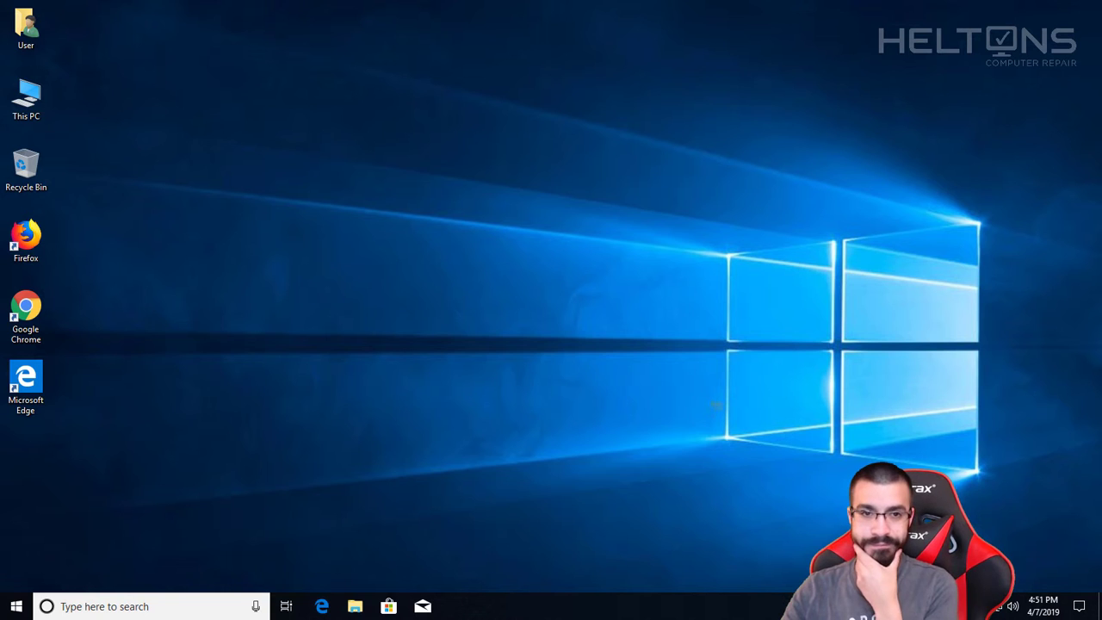
pyautogui.moveTo(345, 246)
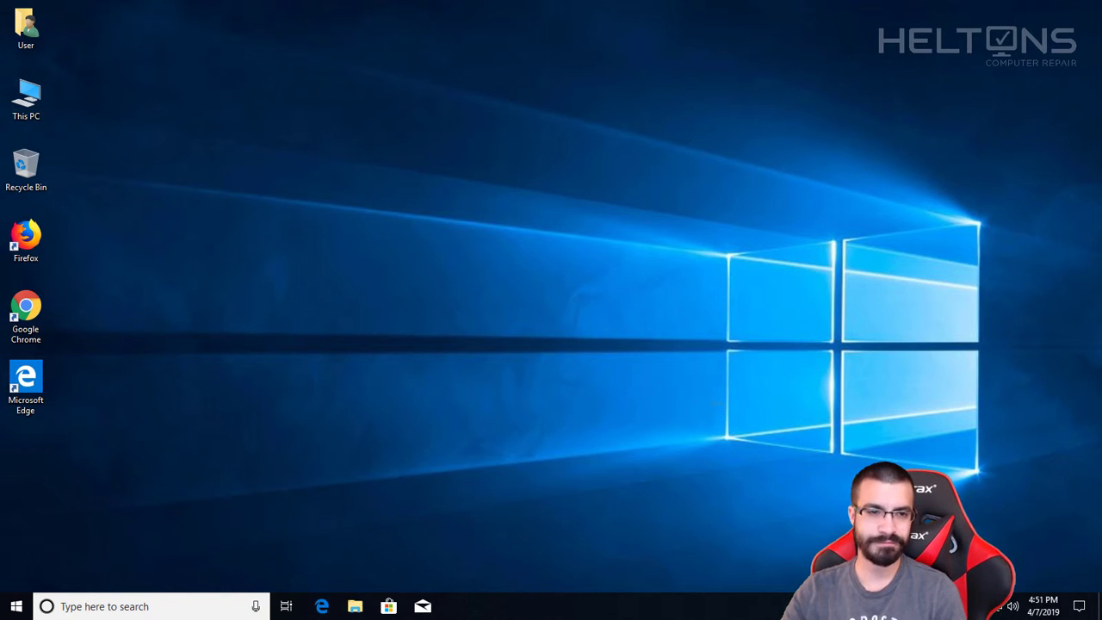
pyautogui.moveTo(495, 310)
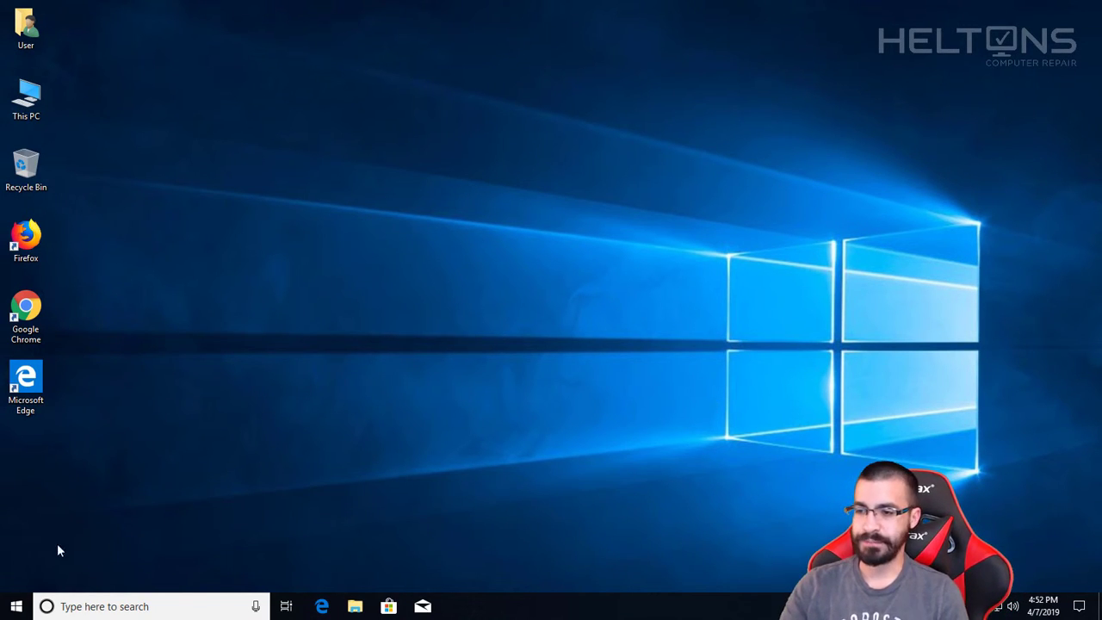
pyautogui.click(16, 606)
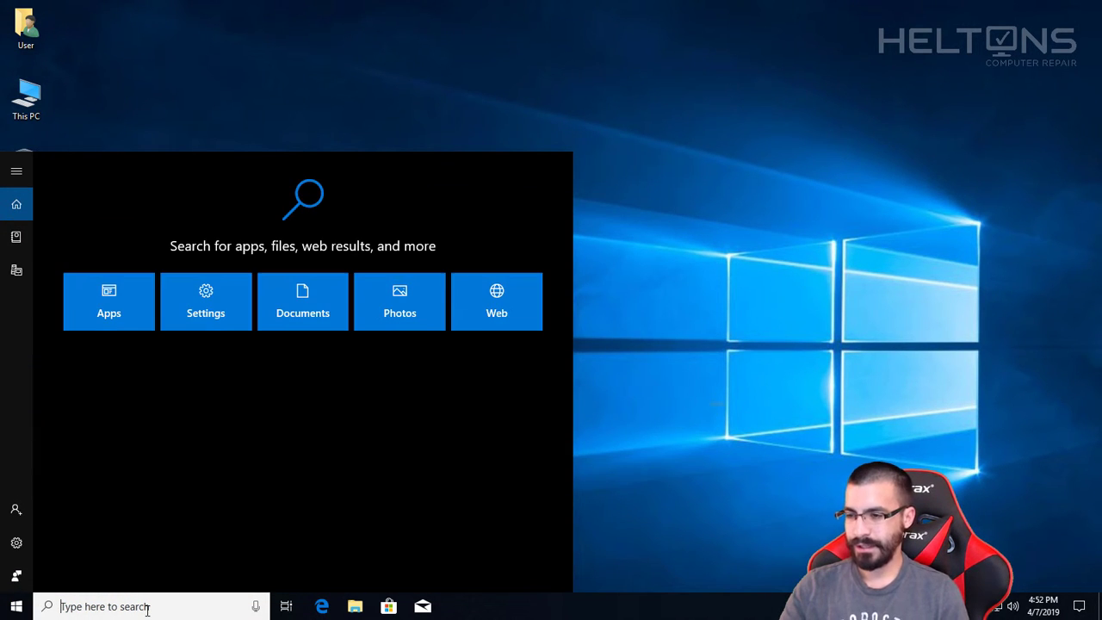
pyautogui.click(16, 606)
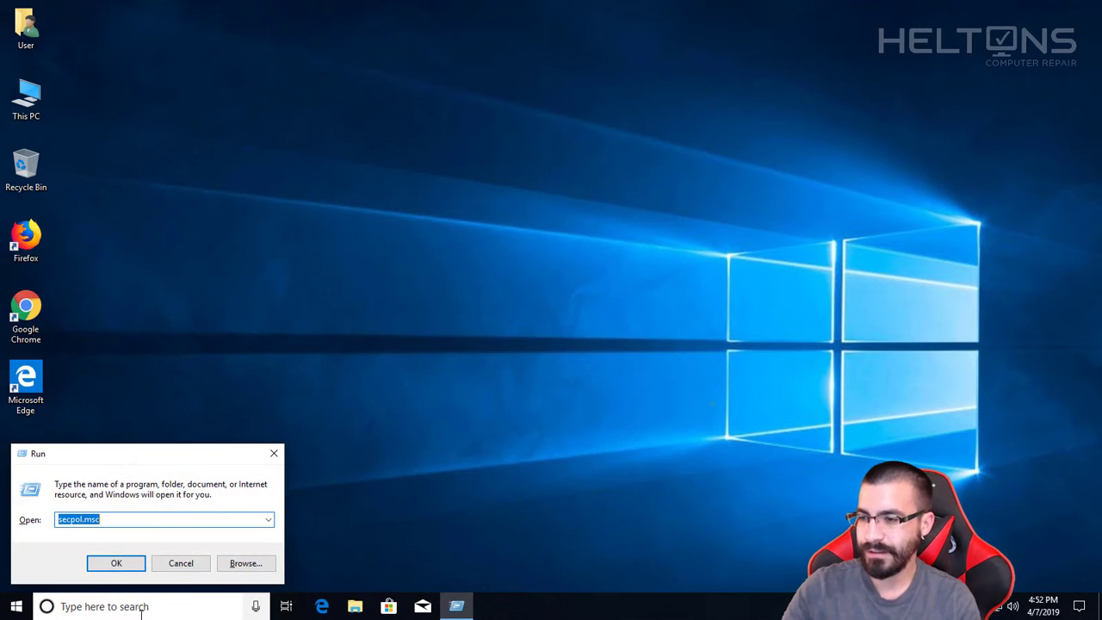
pyautogui.click(155, 519)
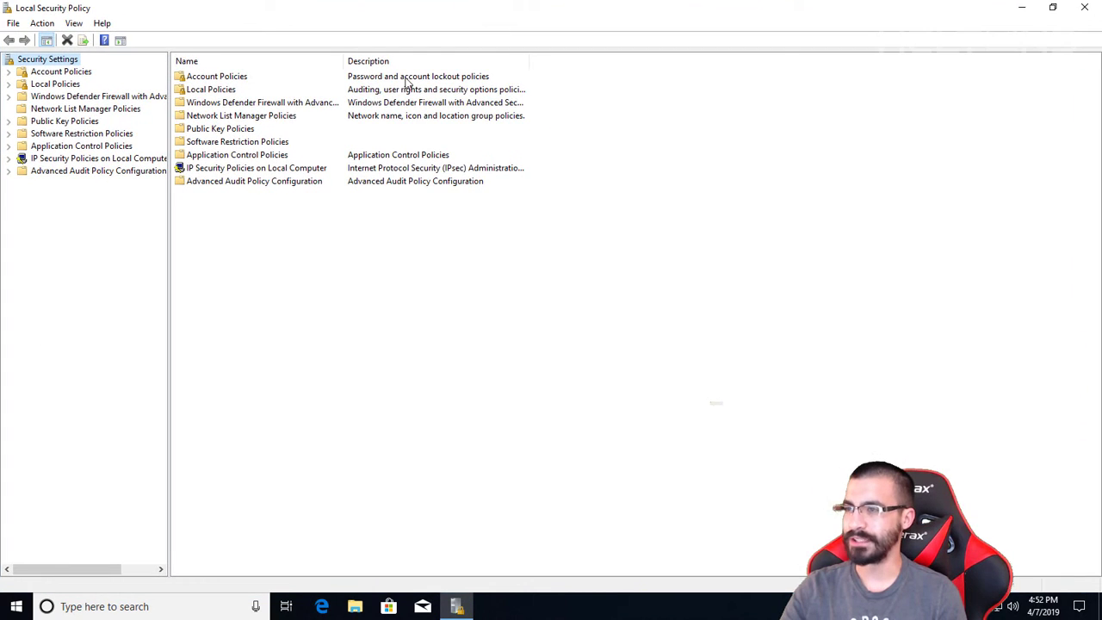
pyautogui.moveTo(69, 78)
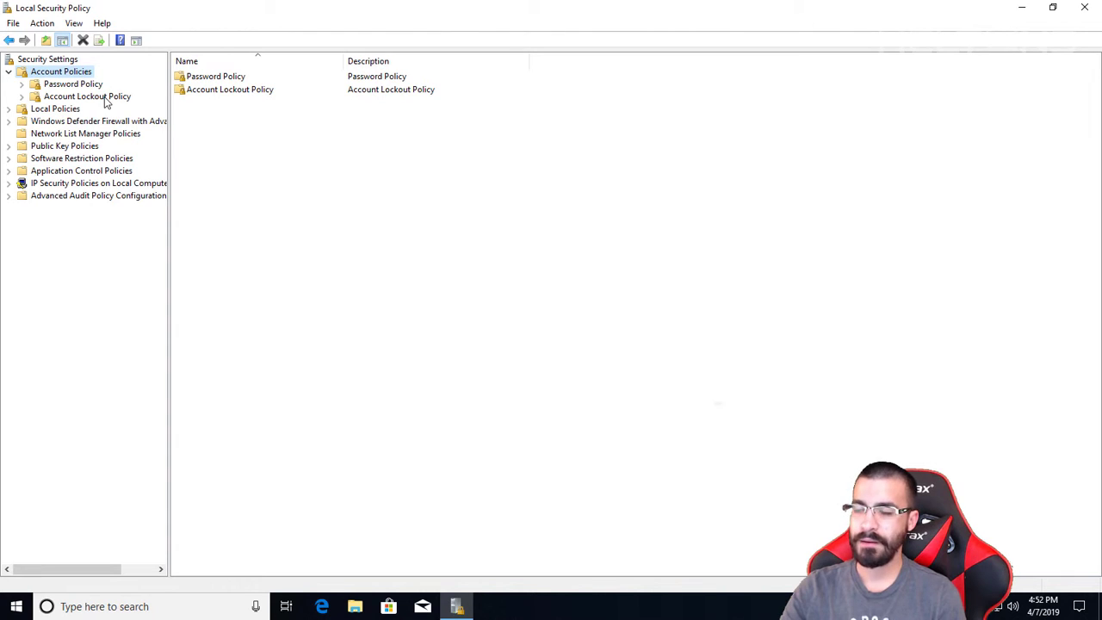
# Step: Review Account Lockout Policy: 30-minute duration, threshold 3, 10-minute counter reset
pyautogui.click(87, 96)
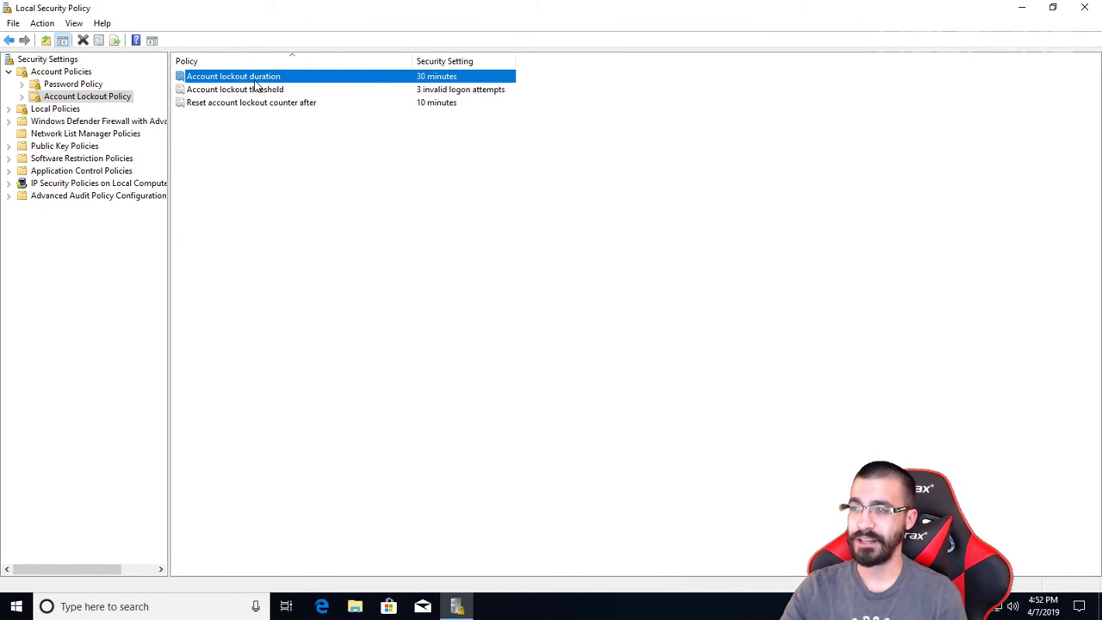
pyautogui.doubleClick(232, 76)
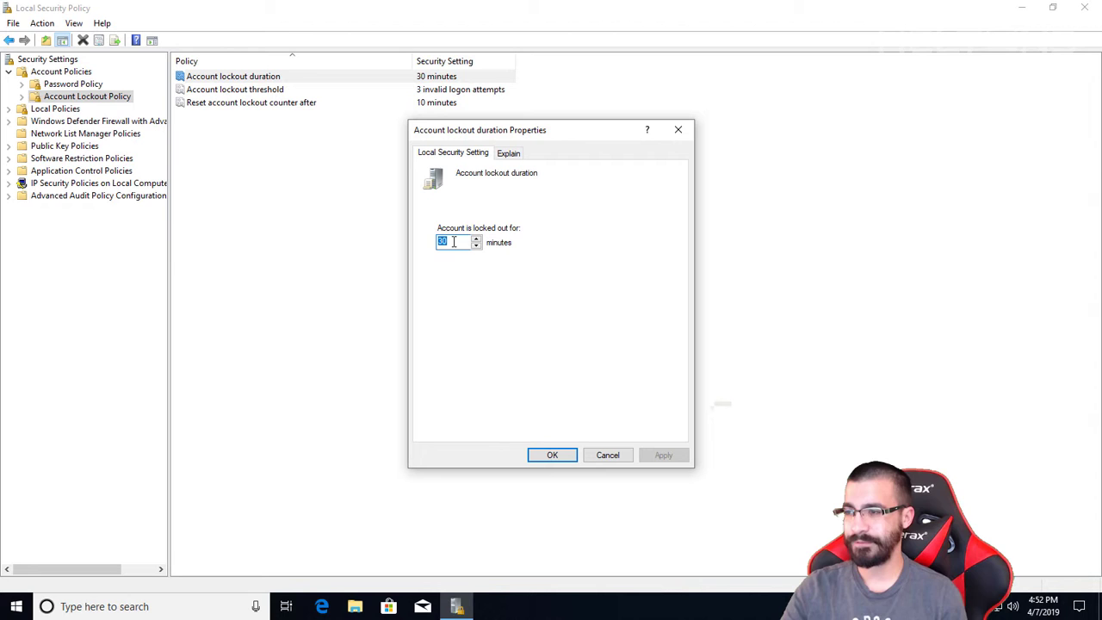
pyautogui.click(552, 455)
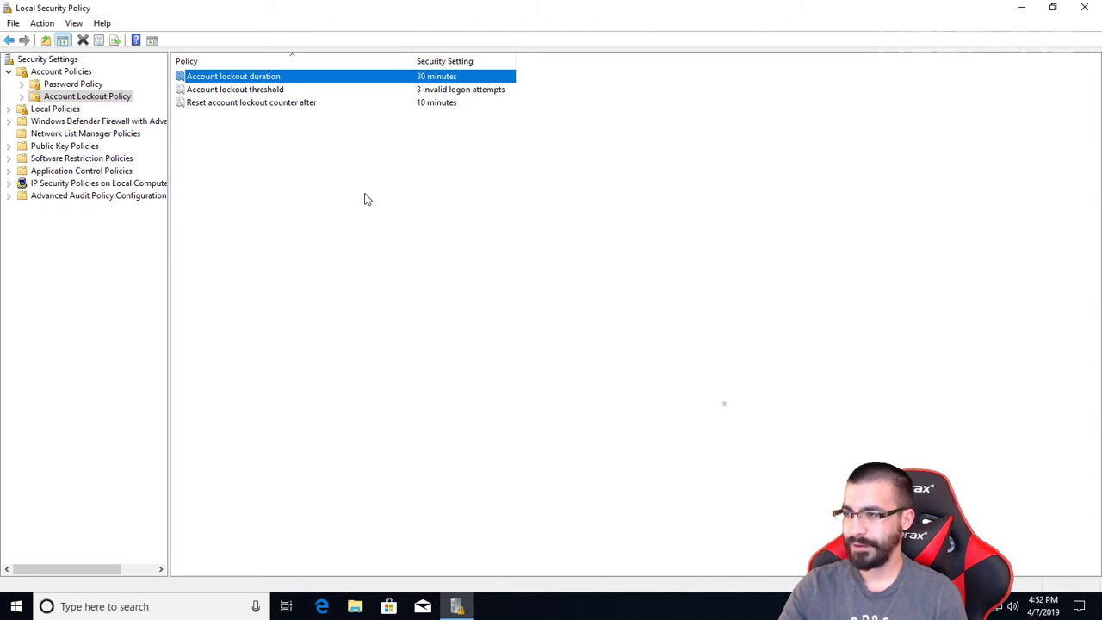
pyautogui.moveTo(311, 113)
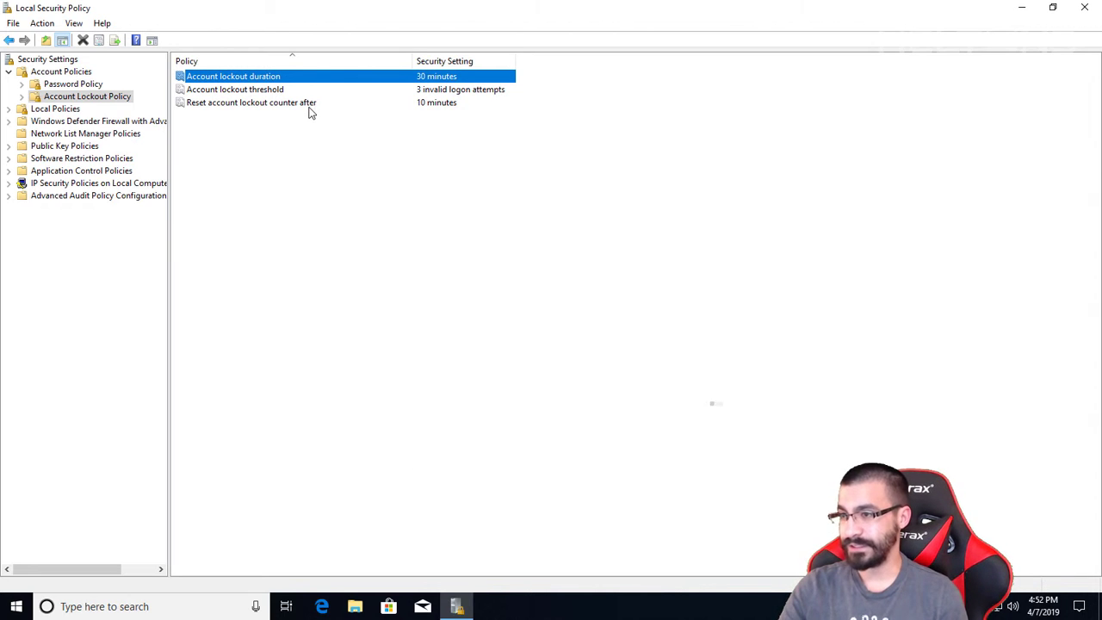
pyautogui.click(251, 103)
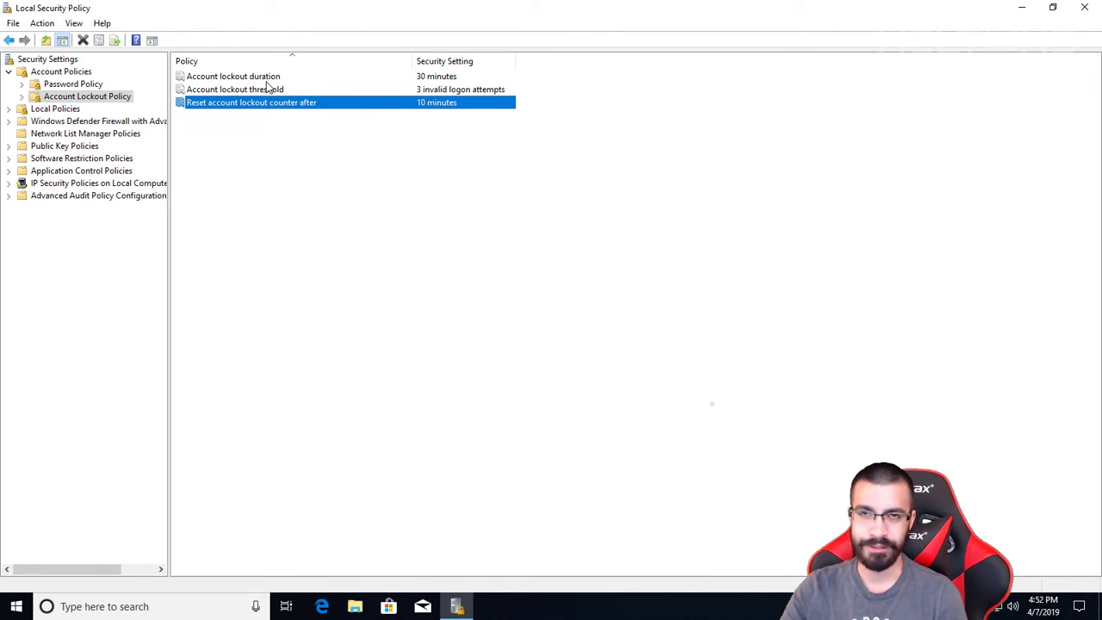
pyautogui.moveTo(251, 95)
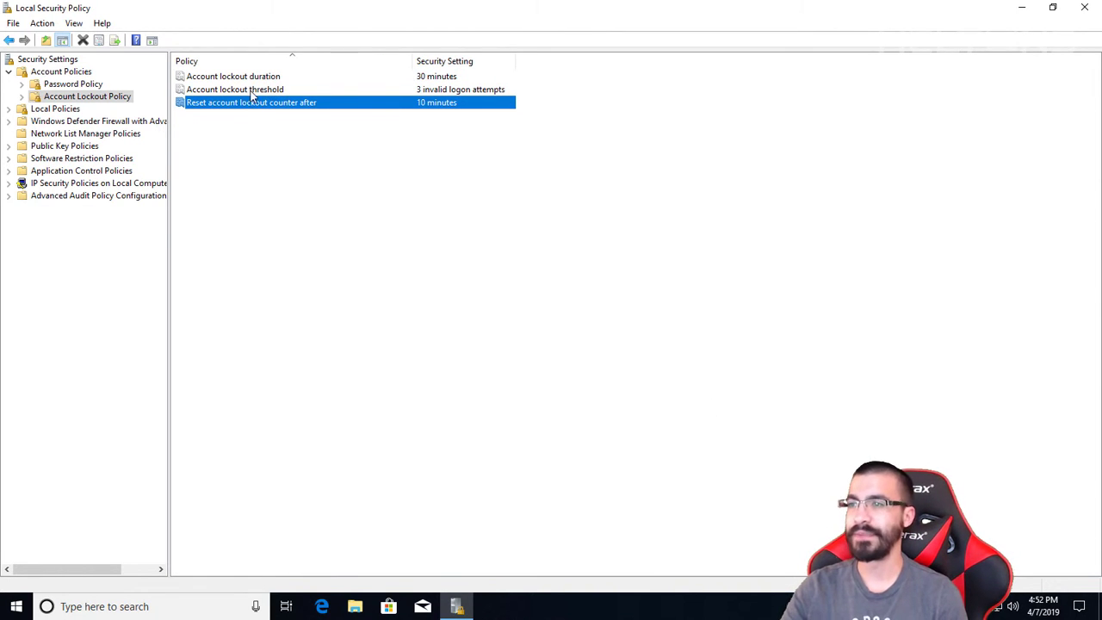
pyautogui.click(235, 89)
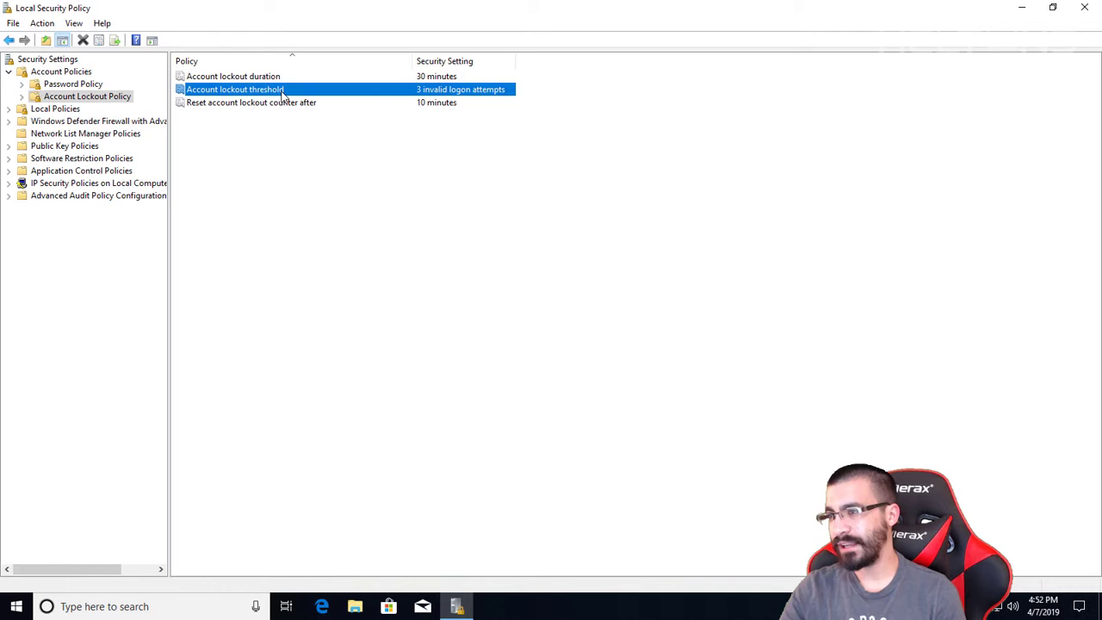
# Step: Change the account lockout threshold to 5 attempts, then close the console
pyautogui.doubleClick(234, 89)
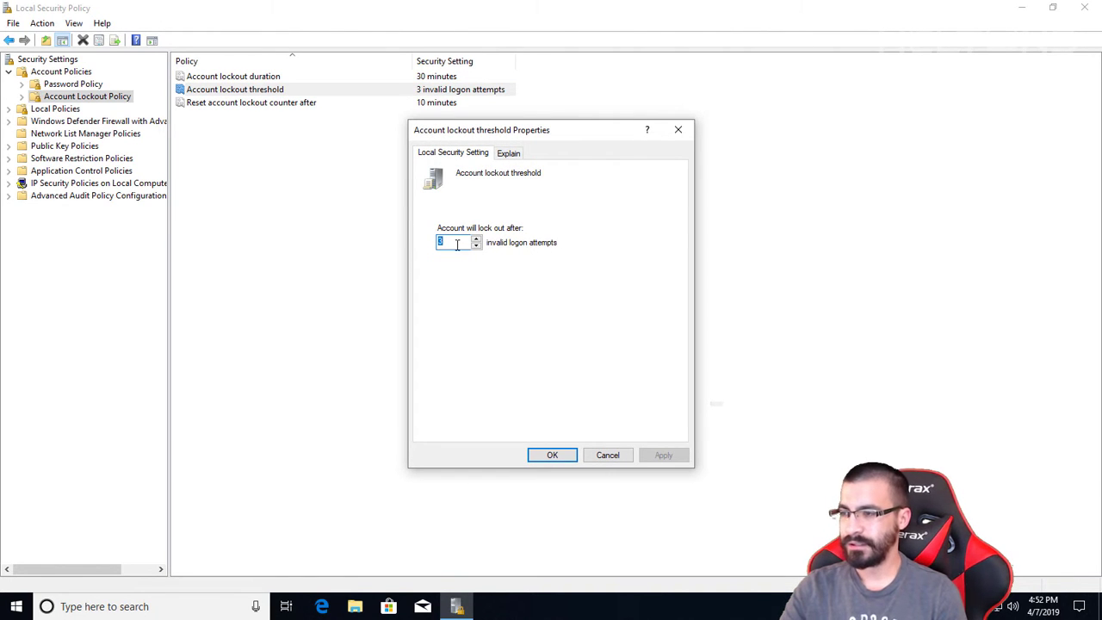
pyautogui.moveTo(397, 233)
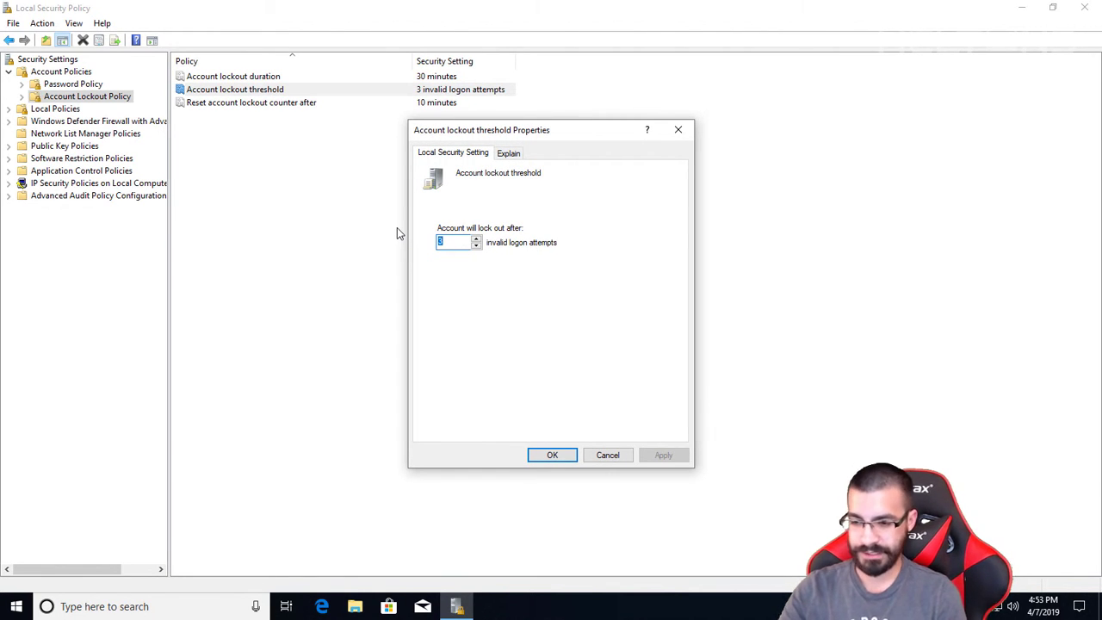
pyautogui.write('5')
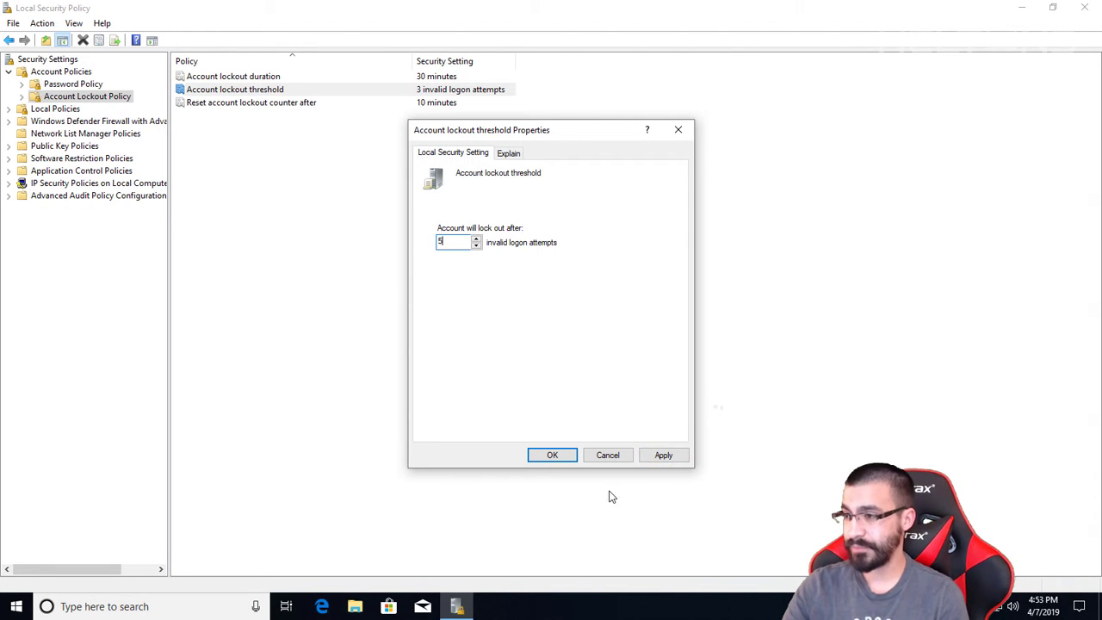
pyautogui.moveTo(663, 455)
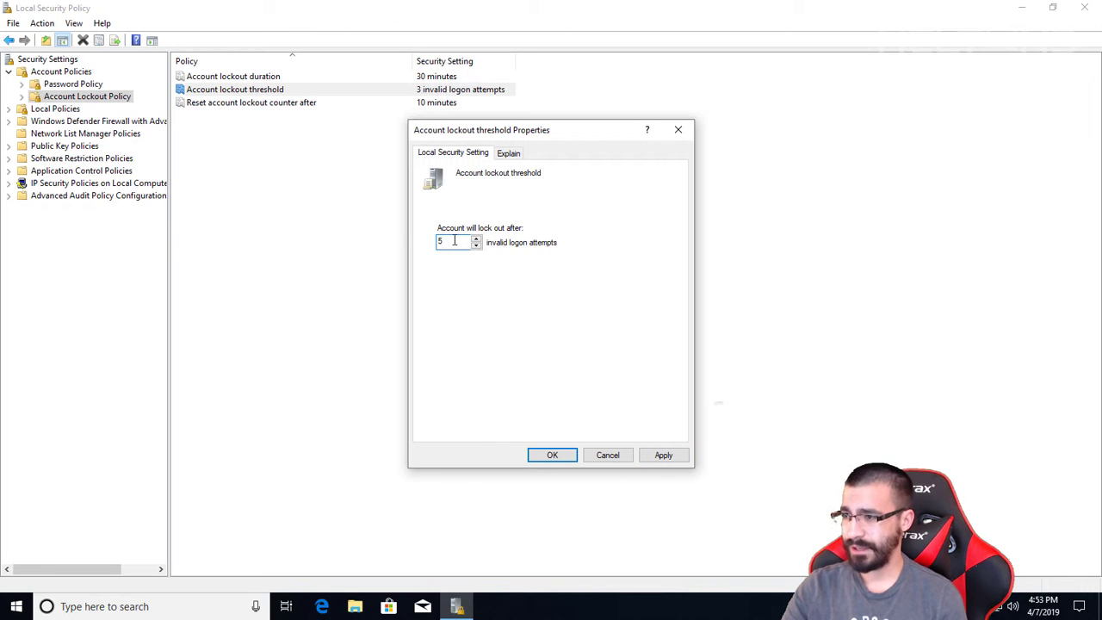
pyautogui.click(663, 455)
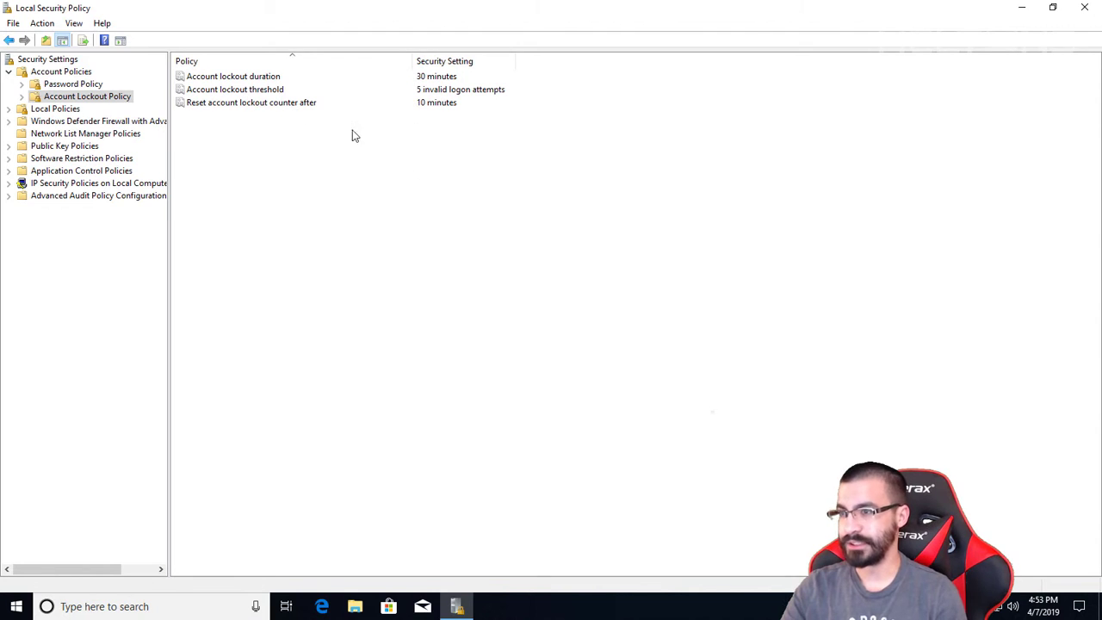
pyautogui.moveTo(524, 296)
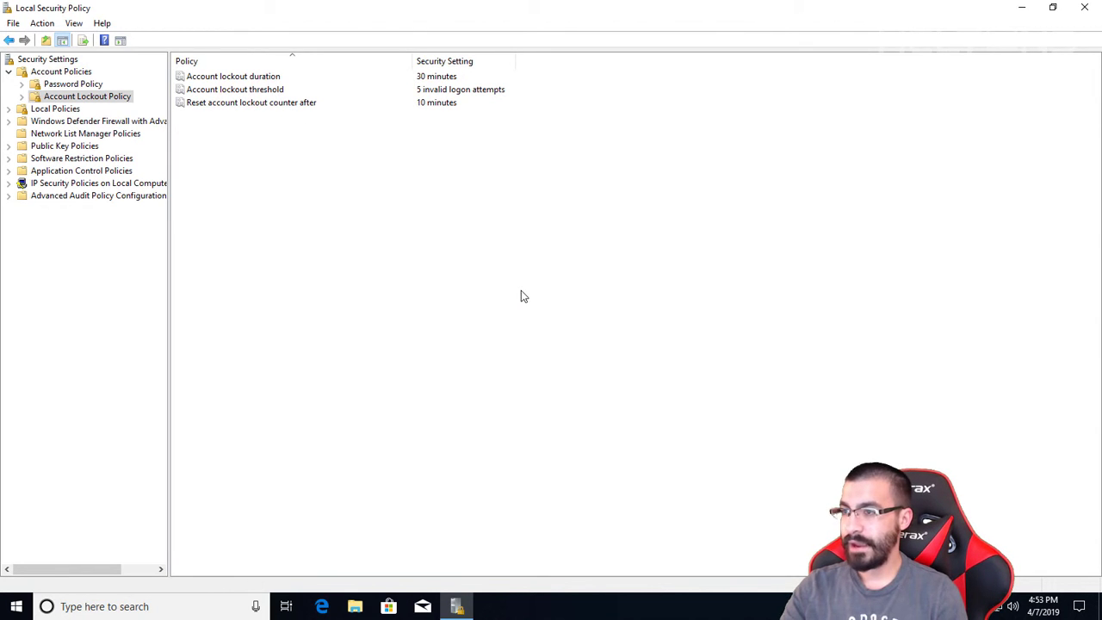
pyautogui.moveTo(988, 29)
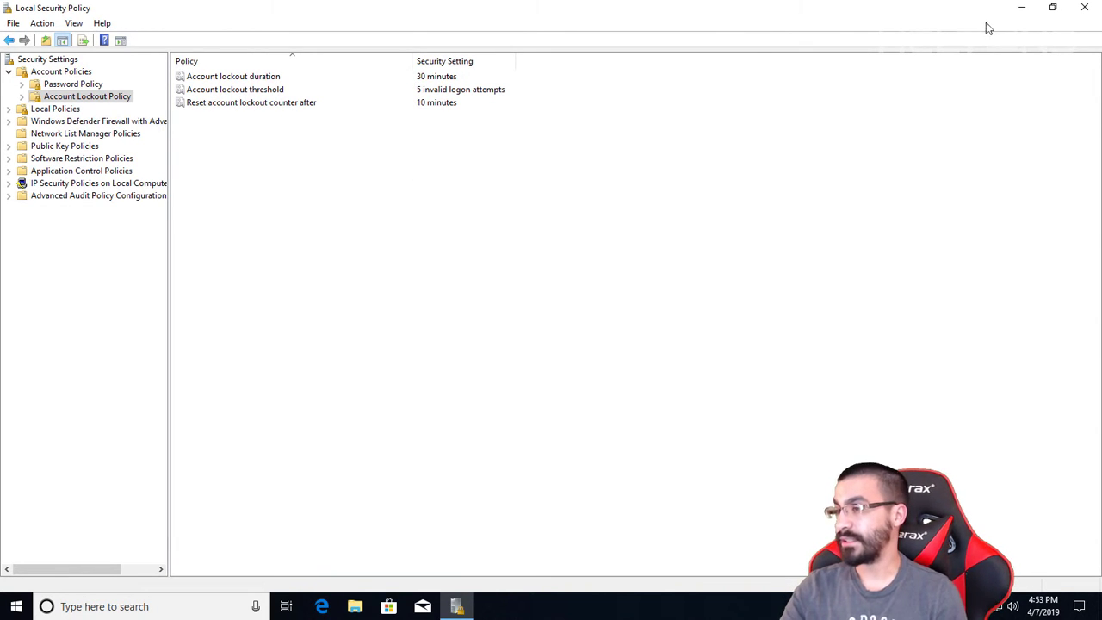
pyautogui.click(1085, 8)
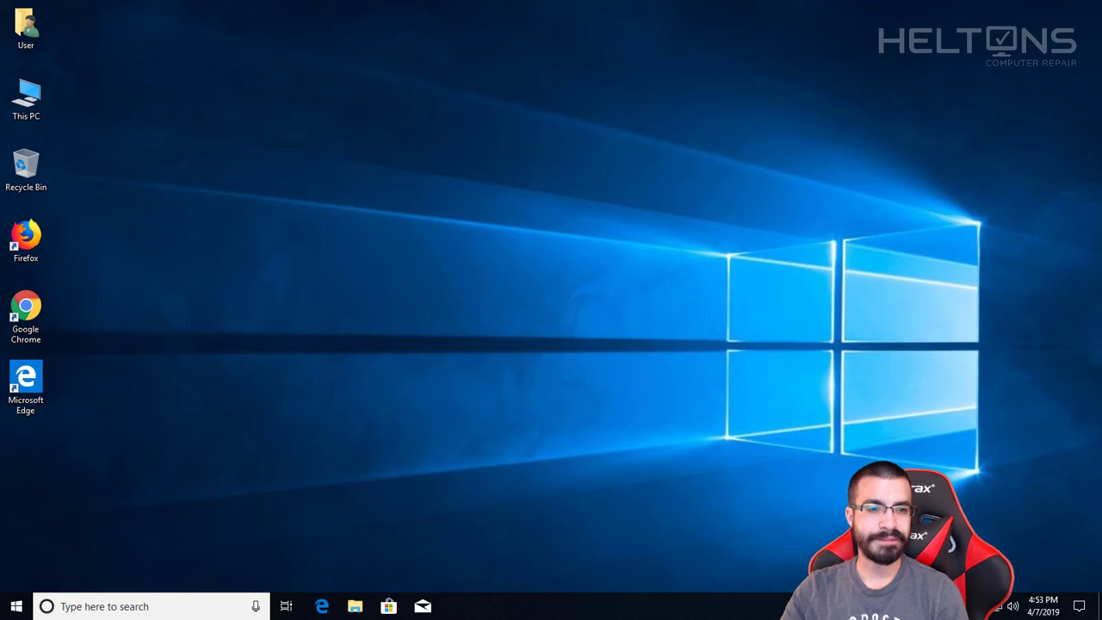
pyautogui.moveTo(318, 470)
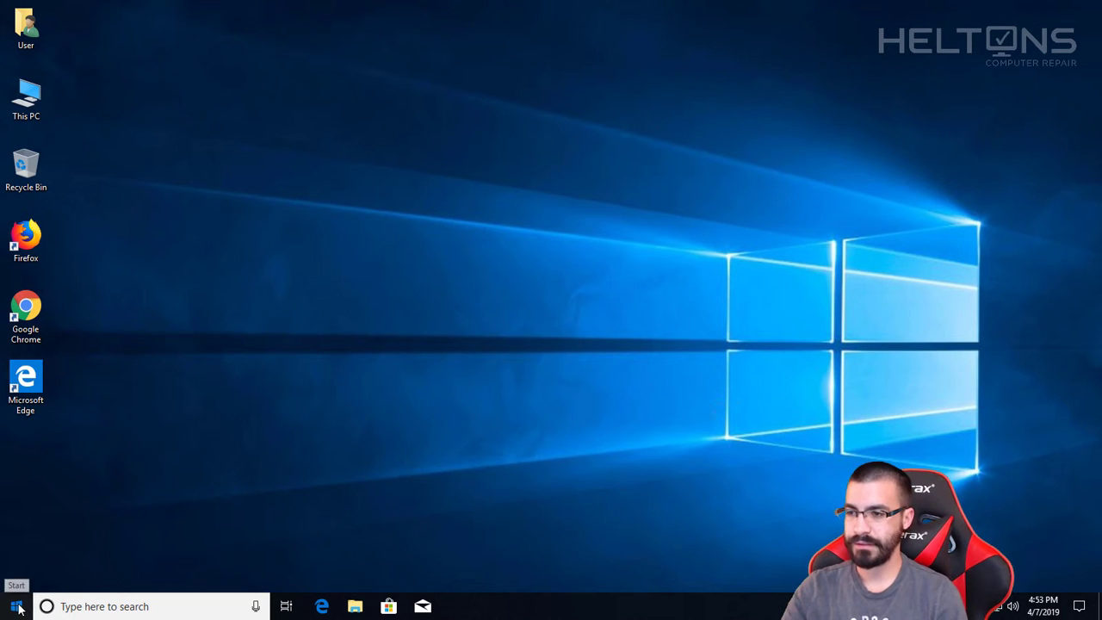
# Step: Search for cmd from the taskbar search panel
pyautogui.click(15, 606)
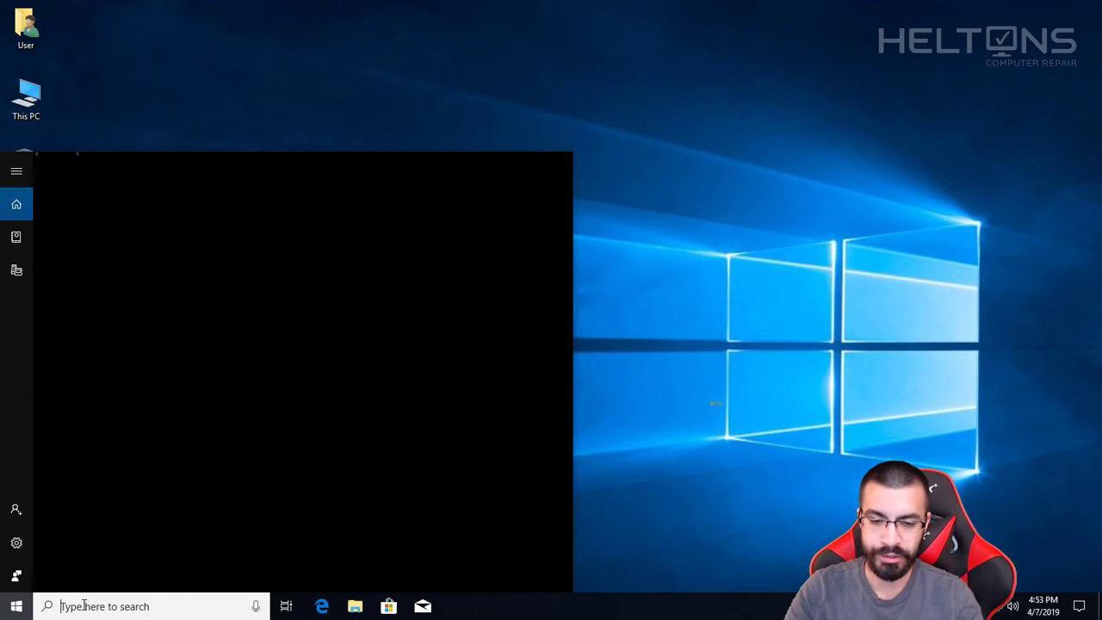
pyautogui.write('cmd')
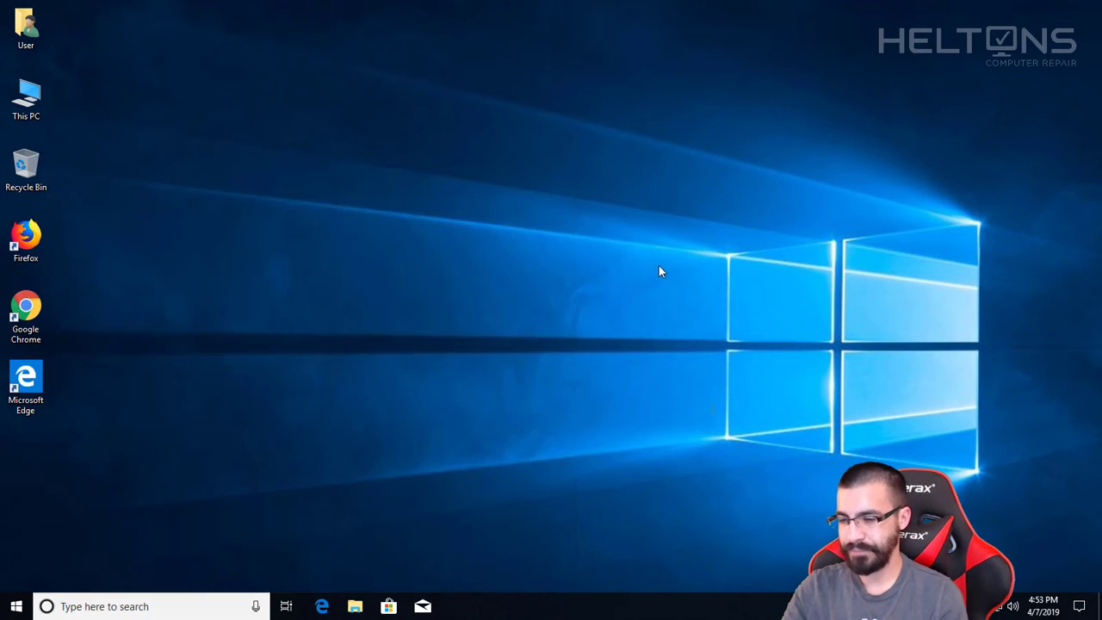
# Step: Open Windows PowerShell (Admin) from the Start context menu, approving UAC
pyautogui.rightClick(15, 607)
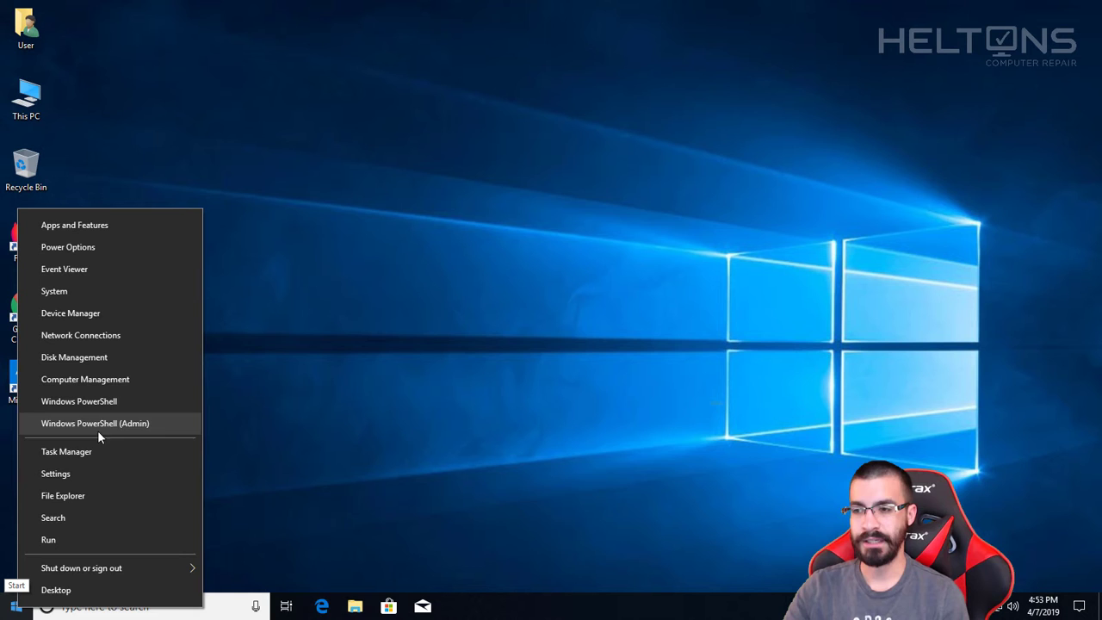
pyautogui.moveTo(144, 435)
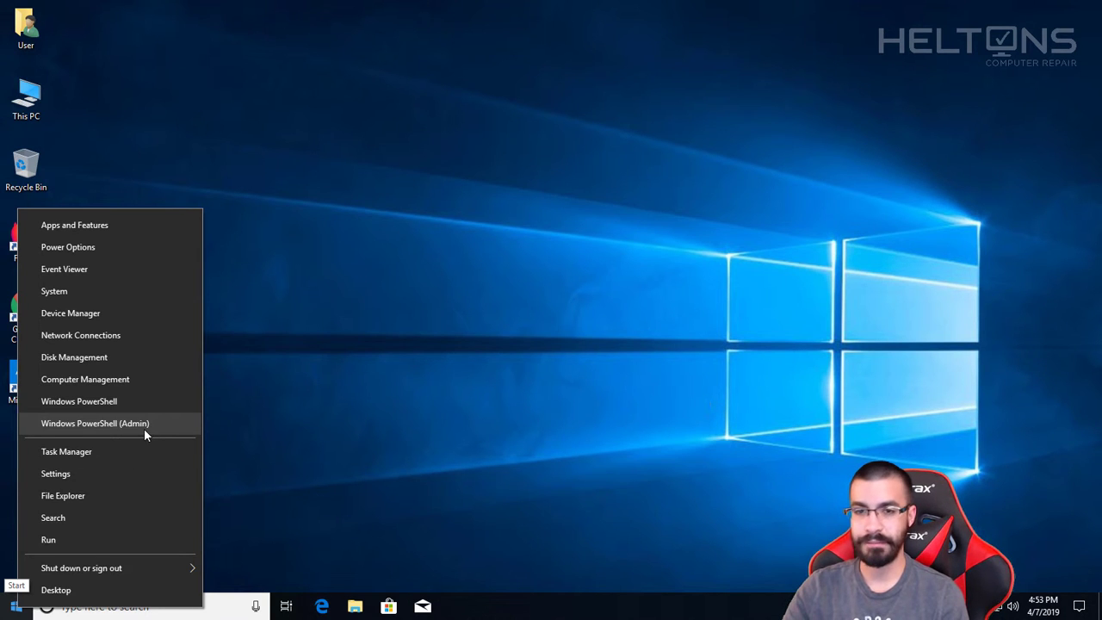
pyautogui.click(94, 423)
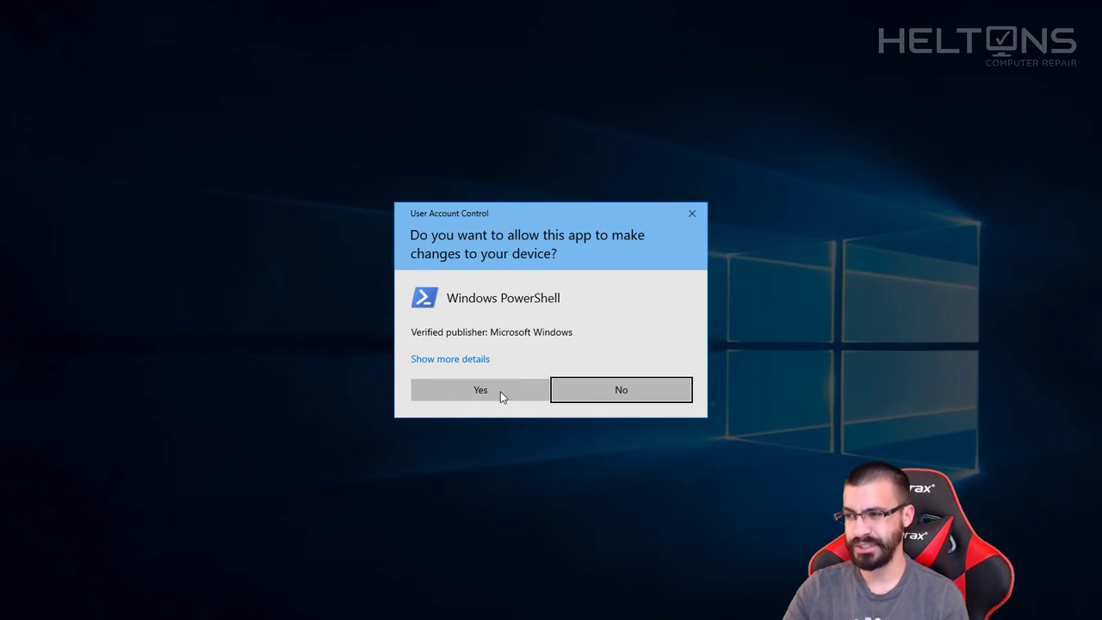
pyautogui.click(480, 389)
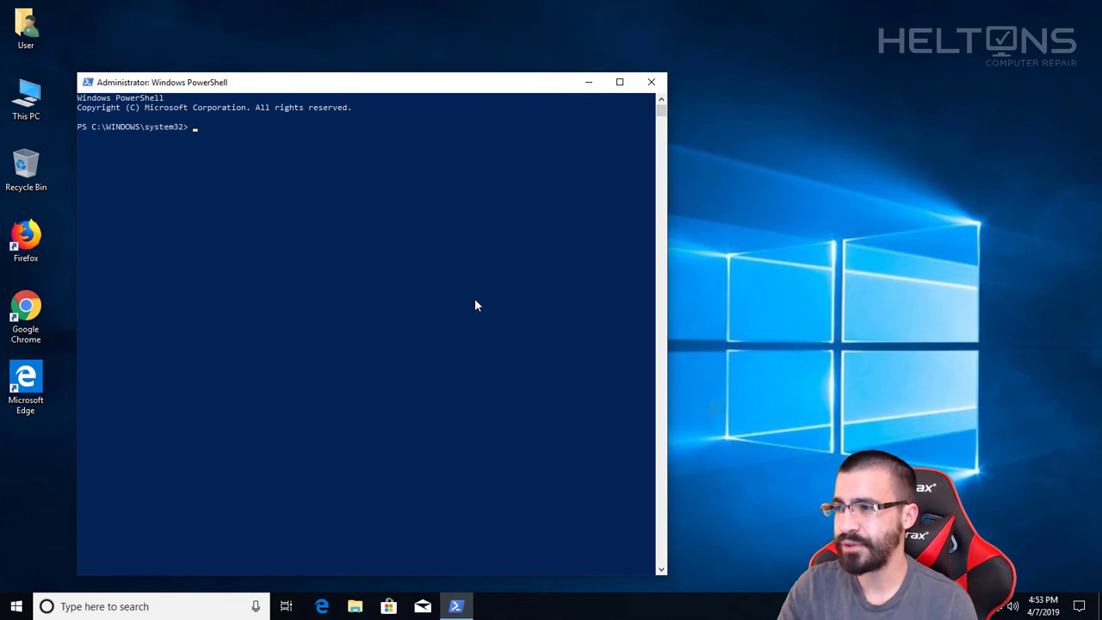
pyautogui.moveTo(310, 319)
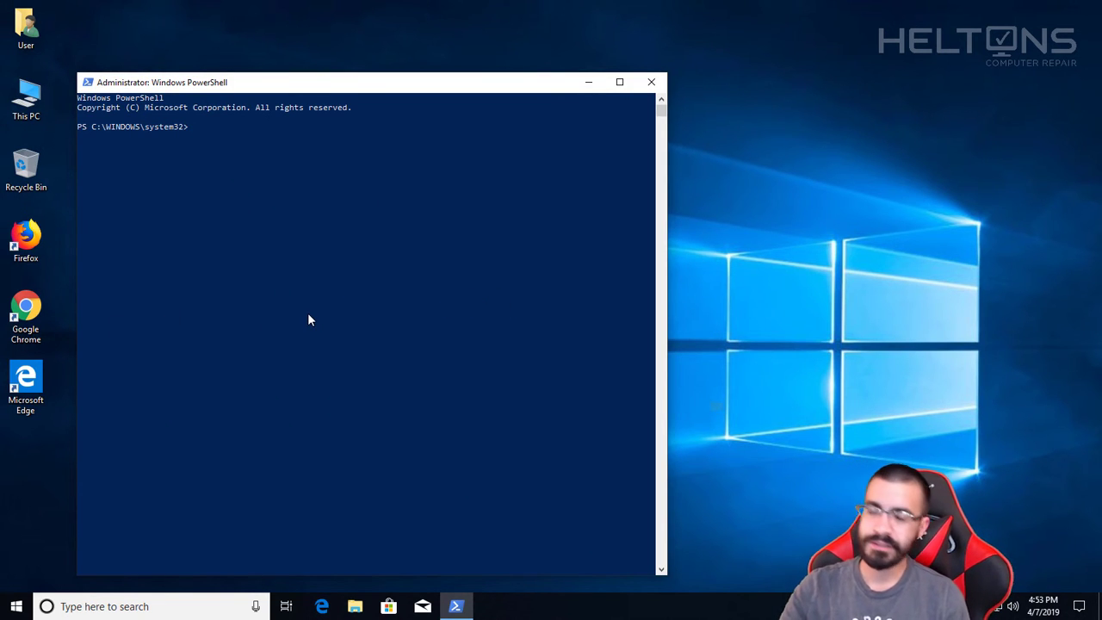
# Step: Run 'net accounts' to list policies, showing lockout threshold 5 and 30-minute duration
pyautogui.write('n')
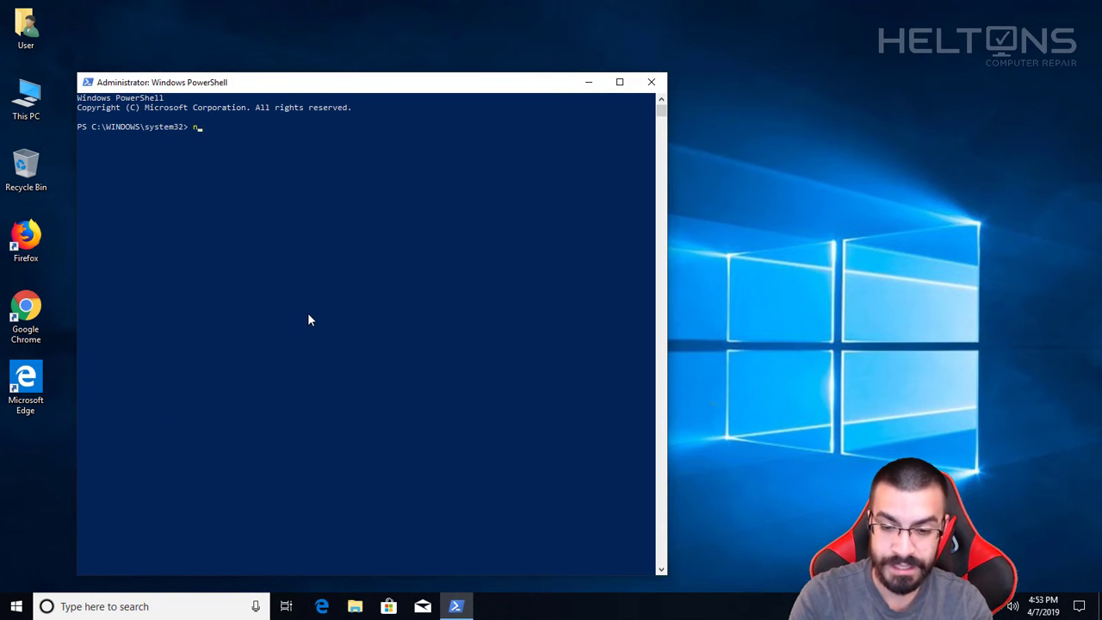
pyautogui.write('net accounts')
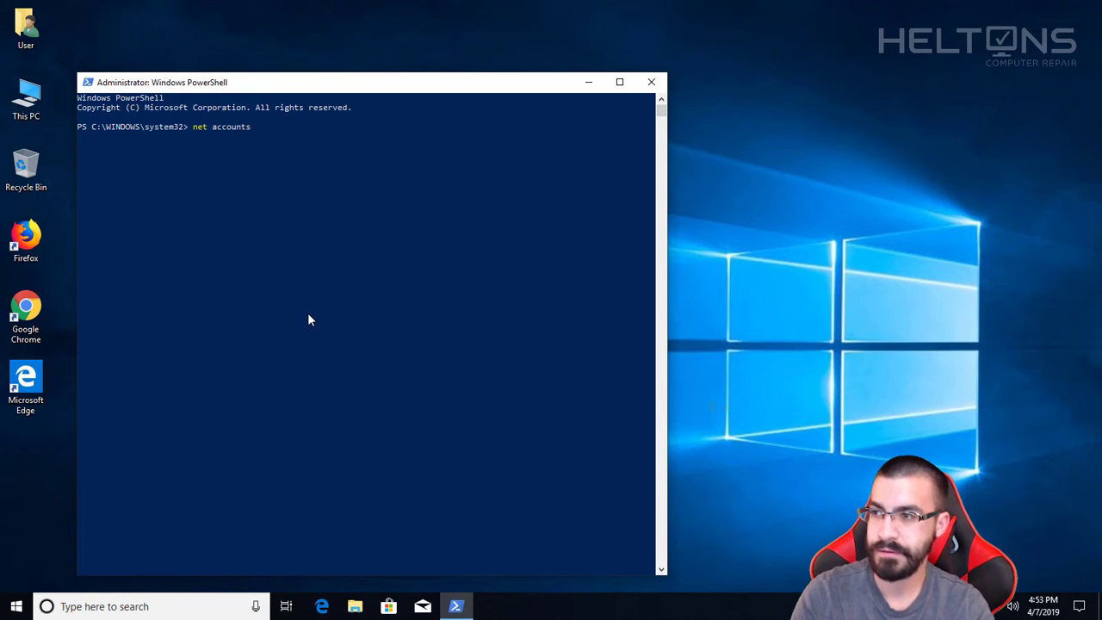
pyautogui.press('Return')
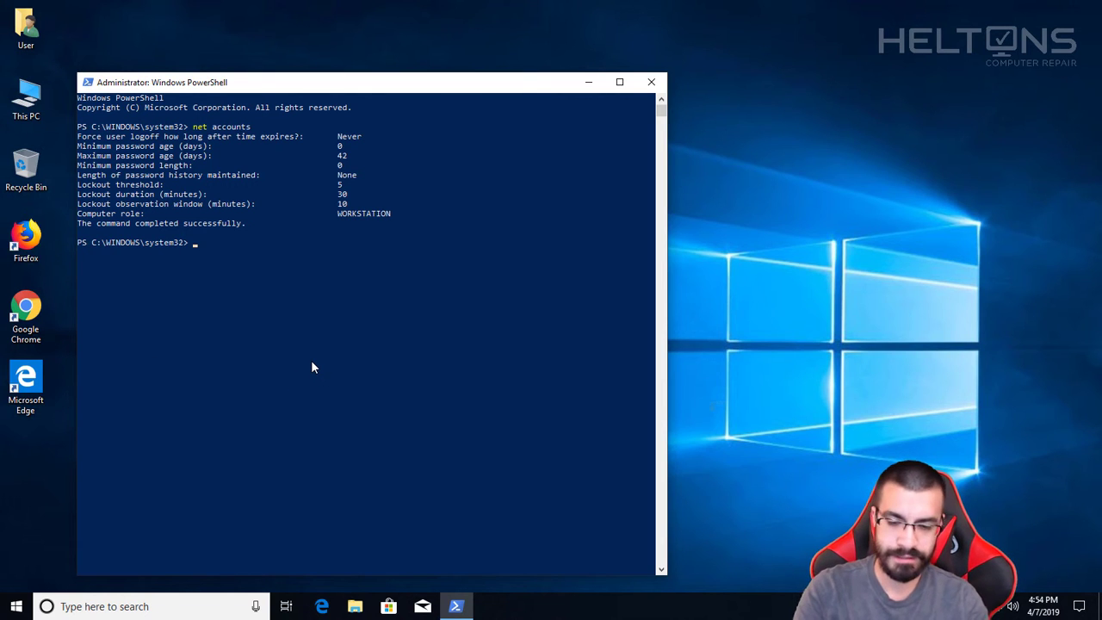
pyautogui.moveTo(204, 193)
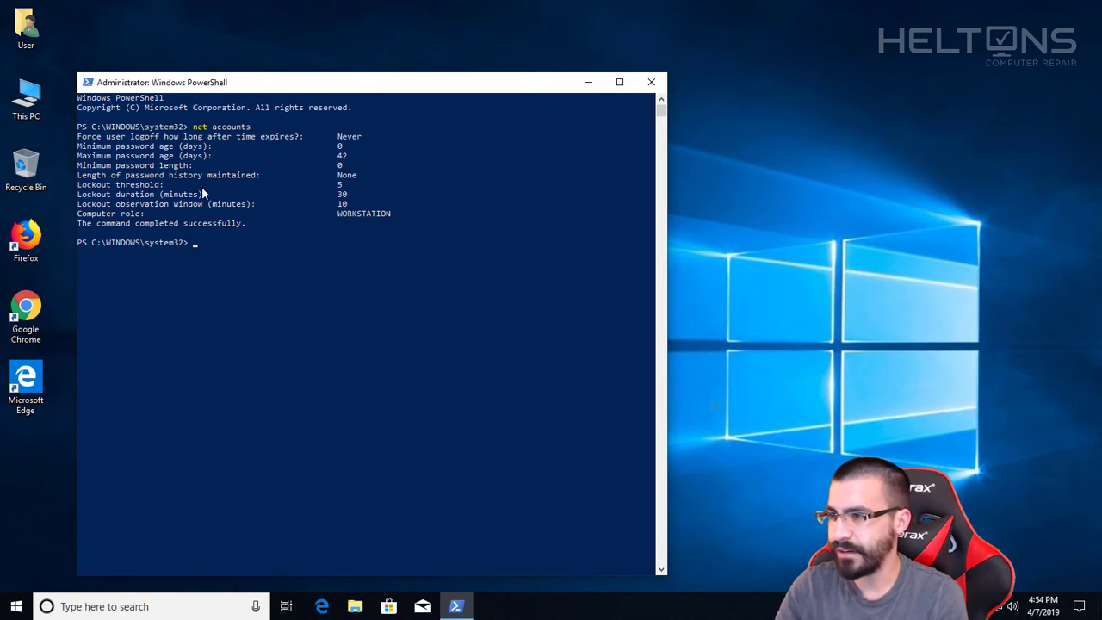
pyautogui.moveTo(335, 198)
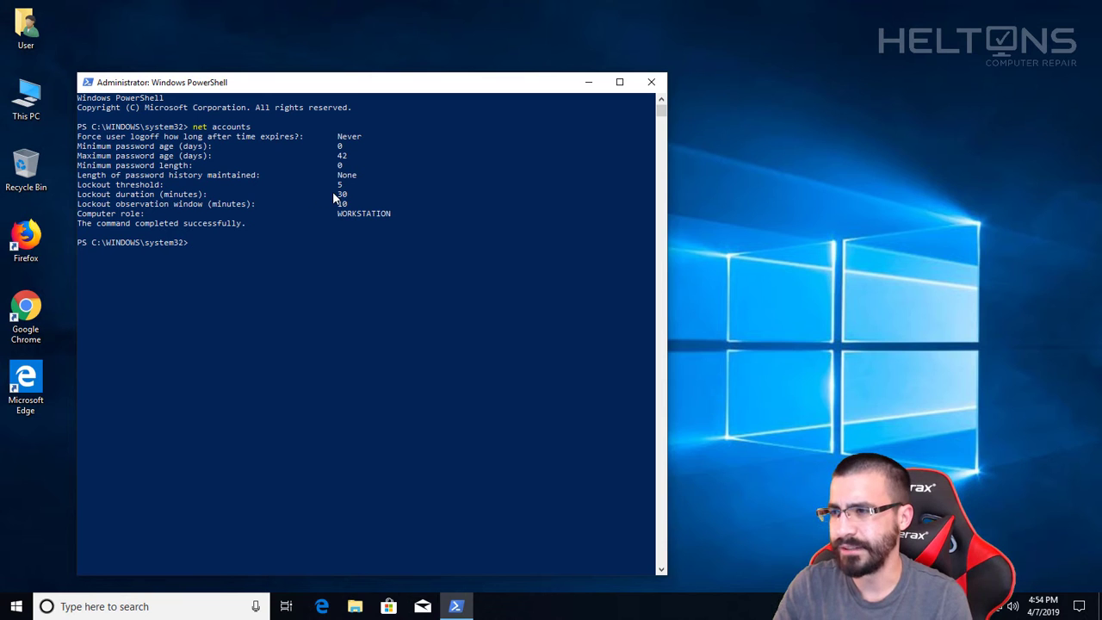
pyautogui.moveTo(291, 263)
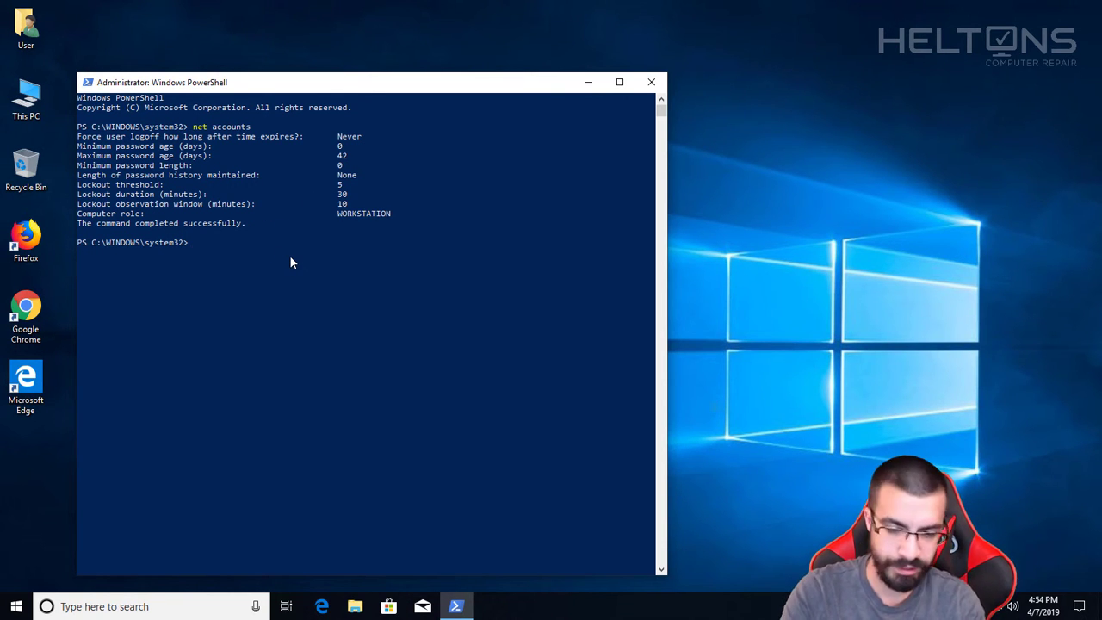
# Step: Run 'net accounts /lockoutthreshold:3' to set the lockout threshold to 3
pyautogui.write('net')
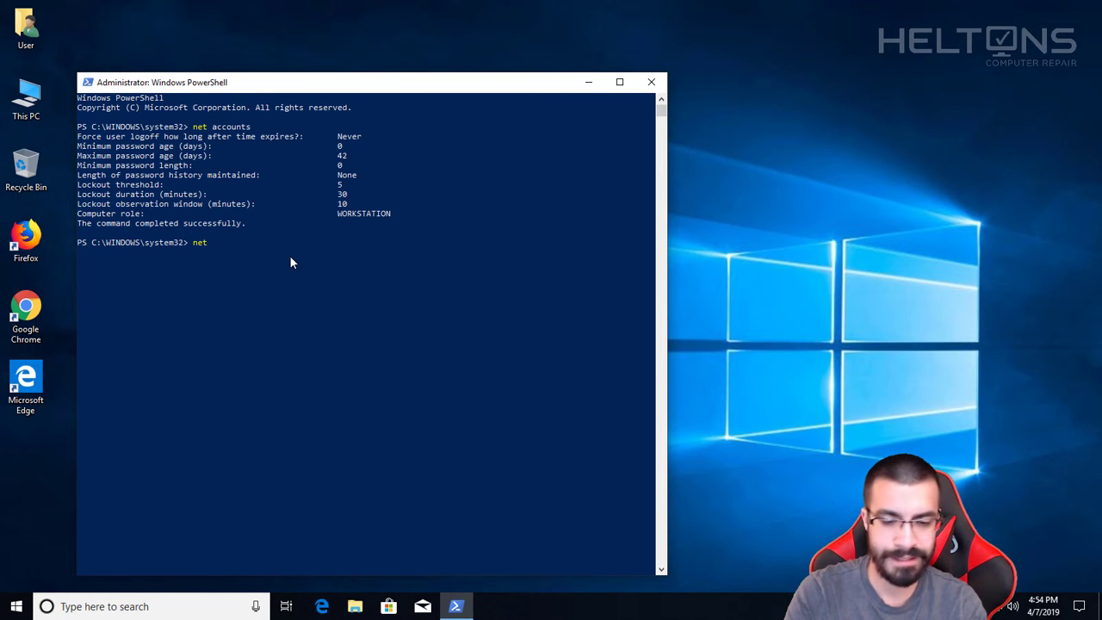
pyautogui.write('accounts')
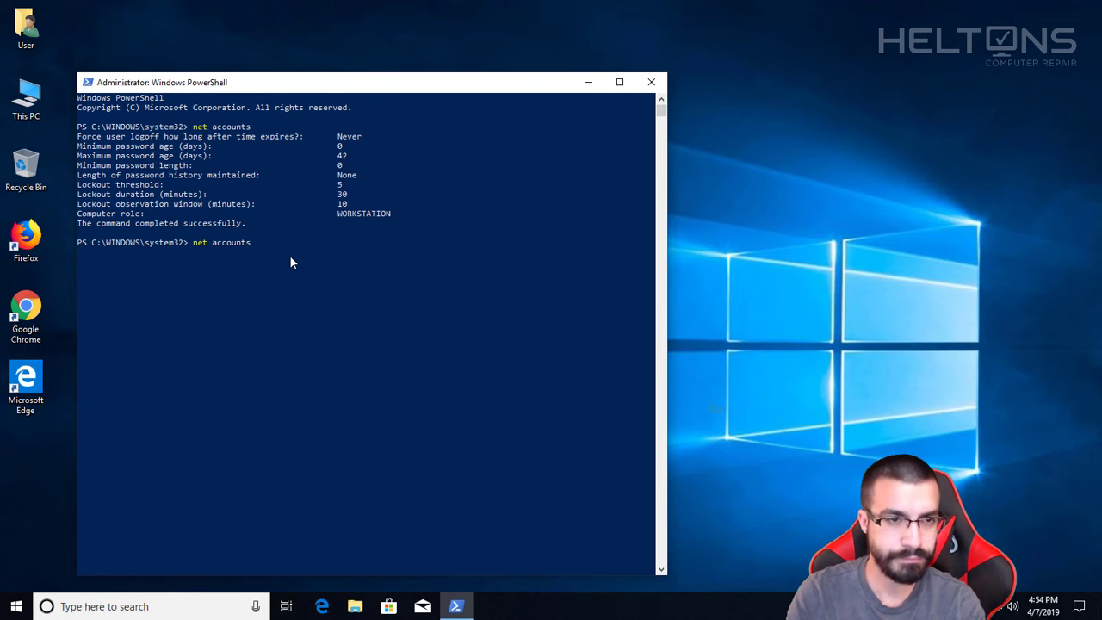
pyautogui.write('/lock')
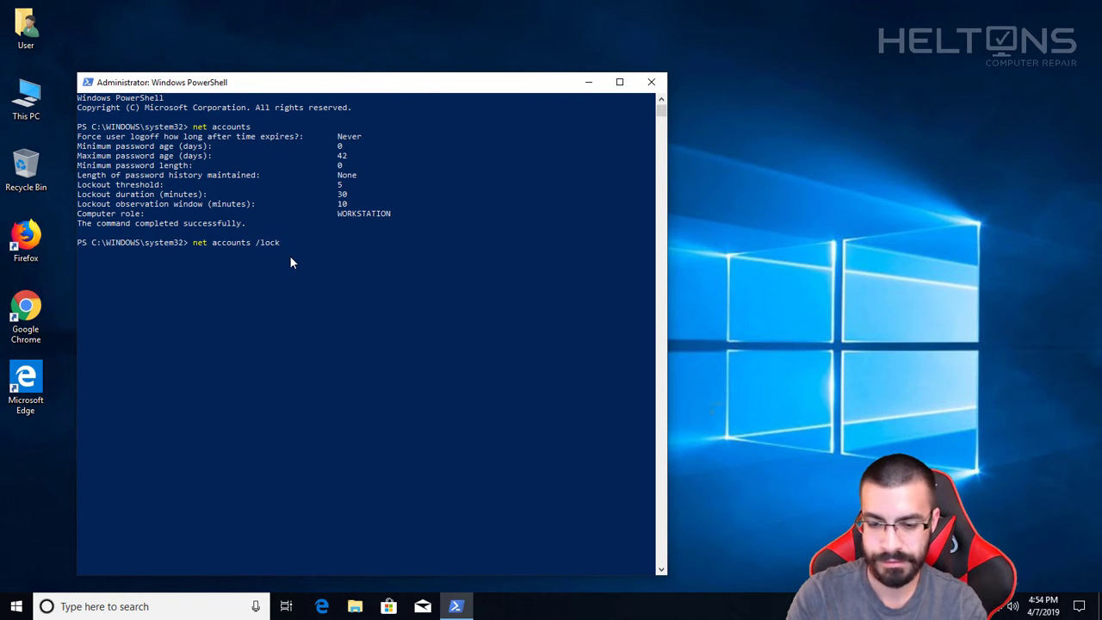
pyautogui.write('outt')
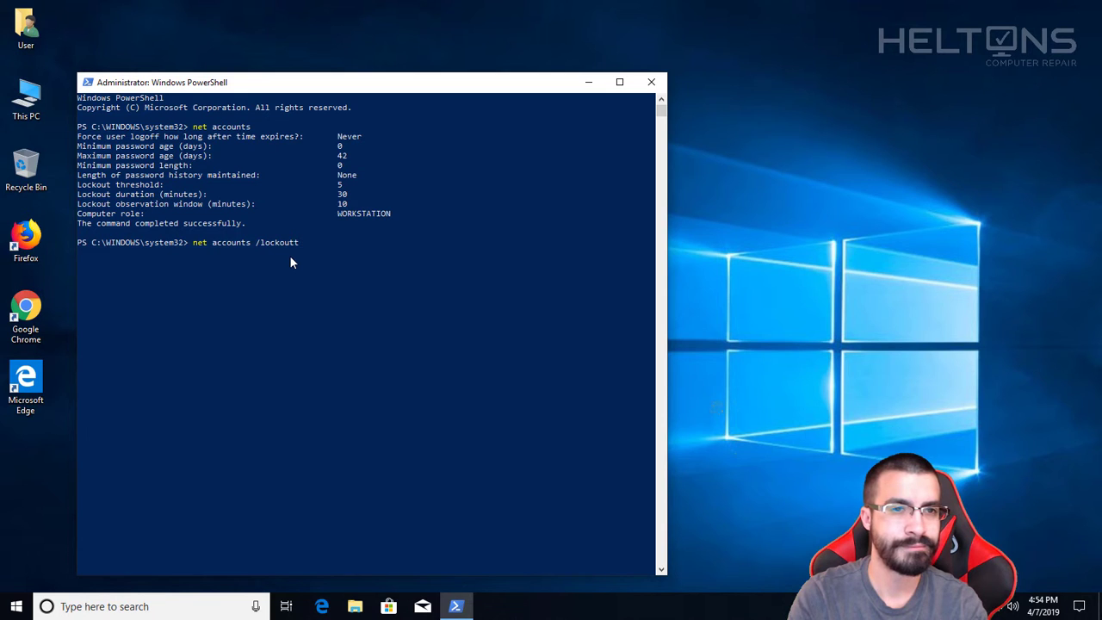
pyautogui.write('hres')
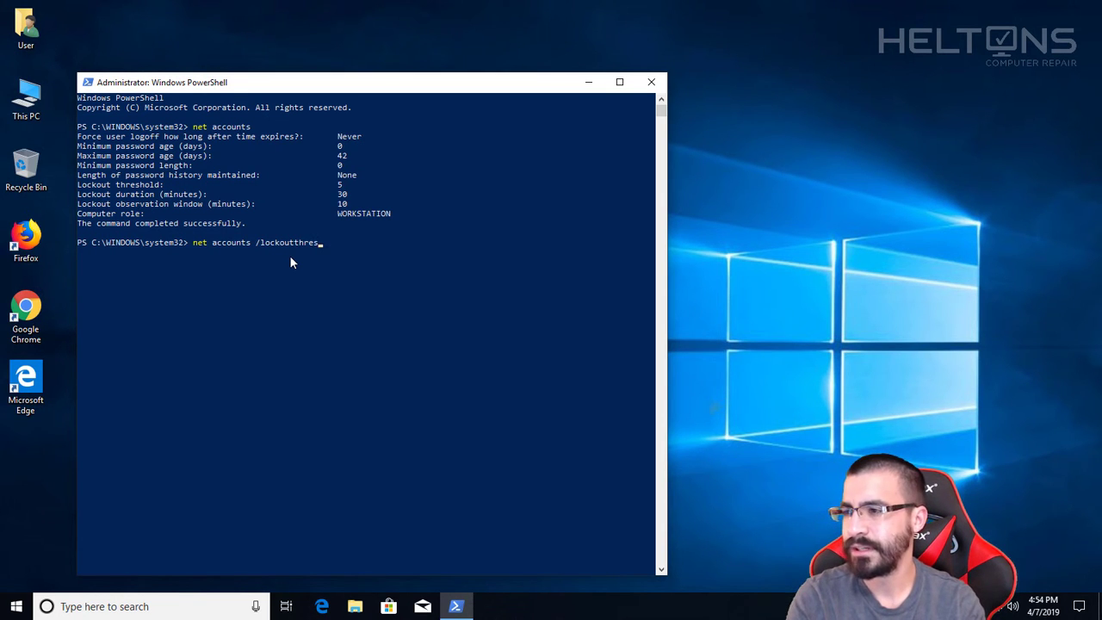
pyautogui.write('ho')
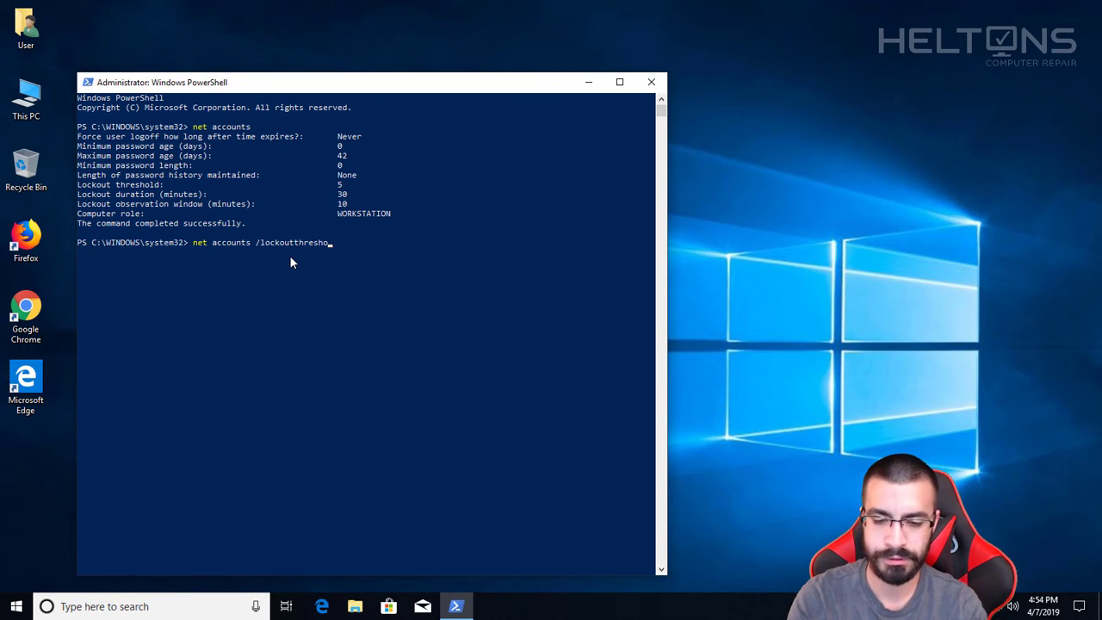
pyautogui.write('ld:')
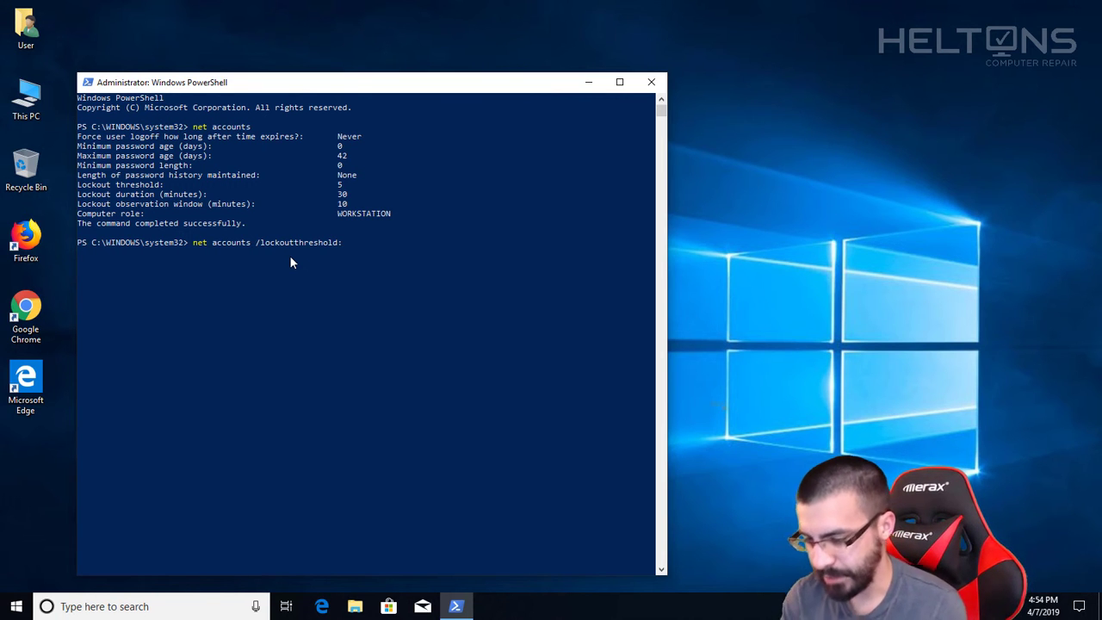
pyautogui.write('3')
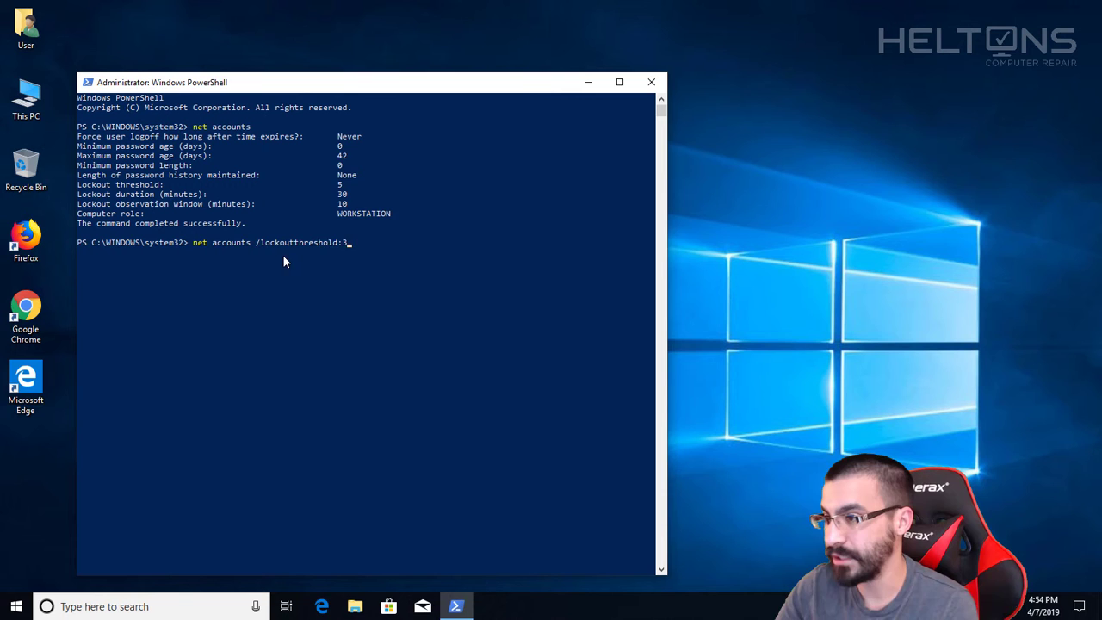
pyautogui.moveTo(486, 136)
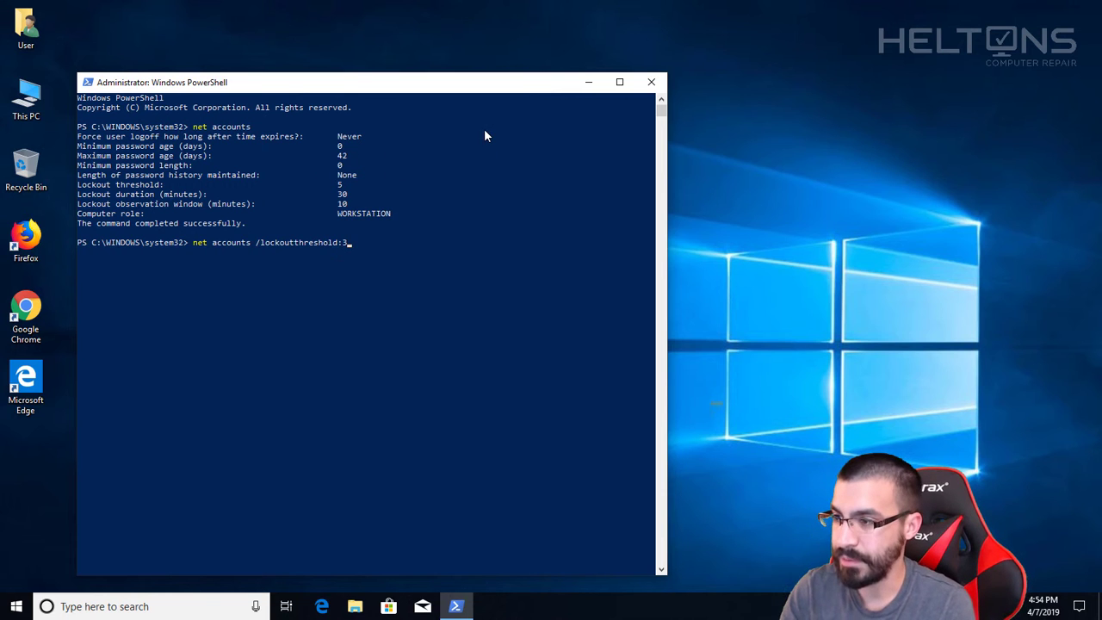
pyautogui.press('Return')
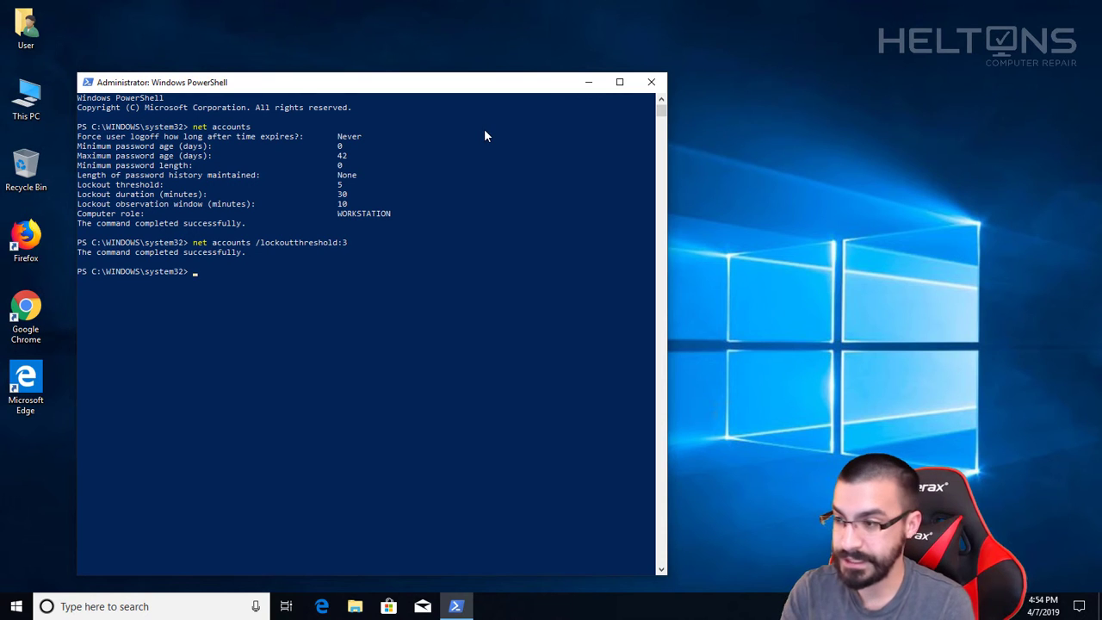
# Step: Rerun 'net accounts' to confirm the new threshold of 3
pyautogui.write('net accounts')
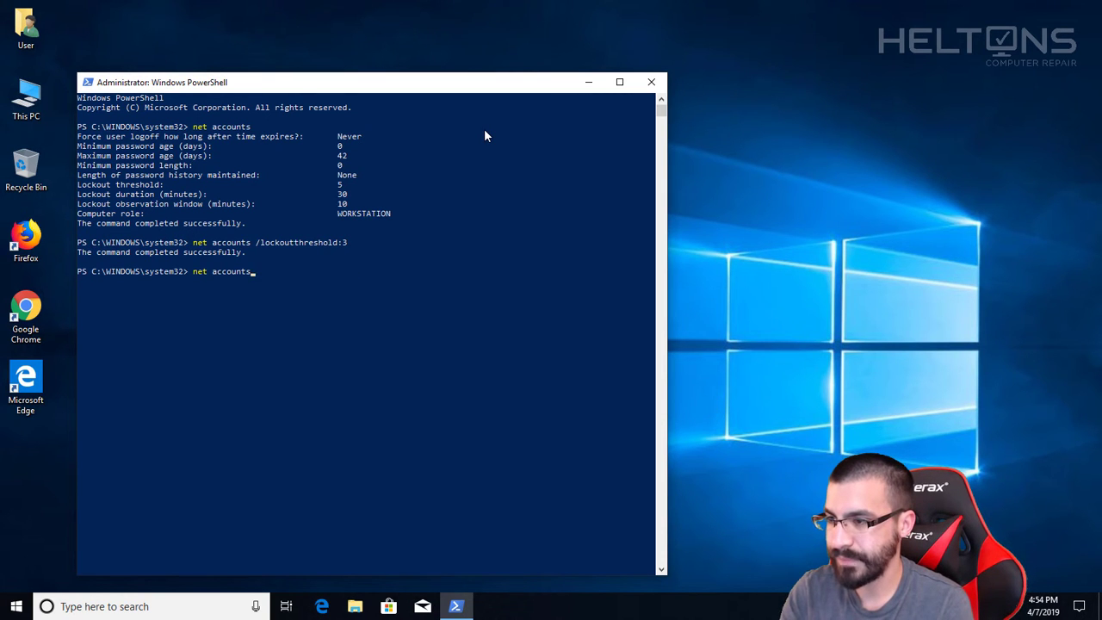
pyautogui.press('Return')
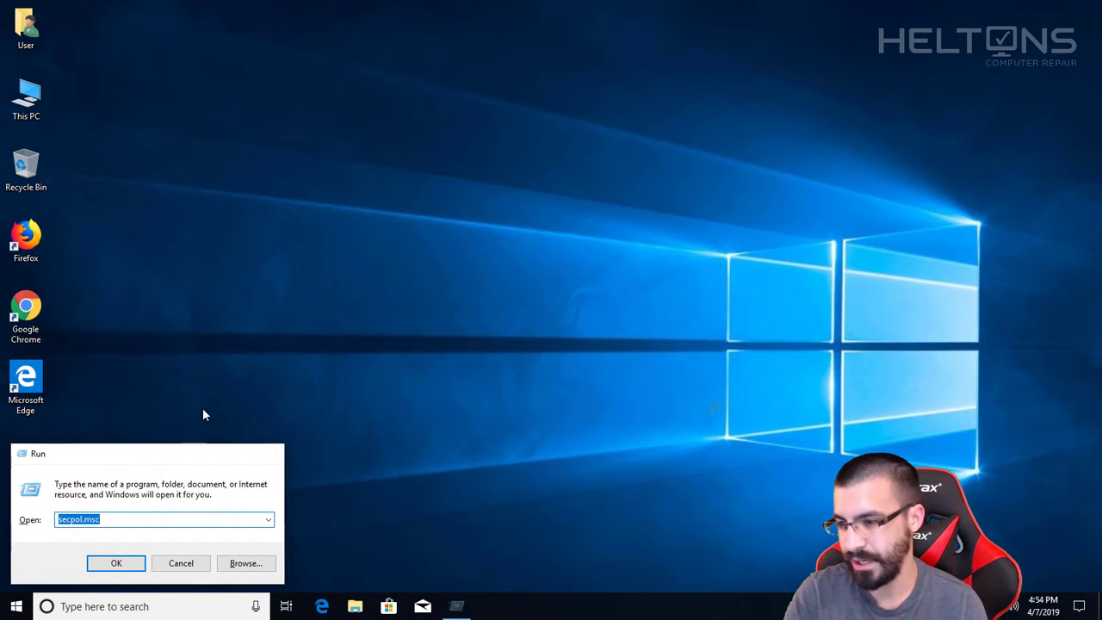
# Step: Confirm in Local Security Policy that the lockout threshold is 3, then close it
pyautogui.click(116, 563)
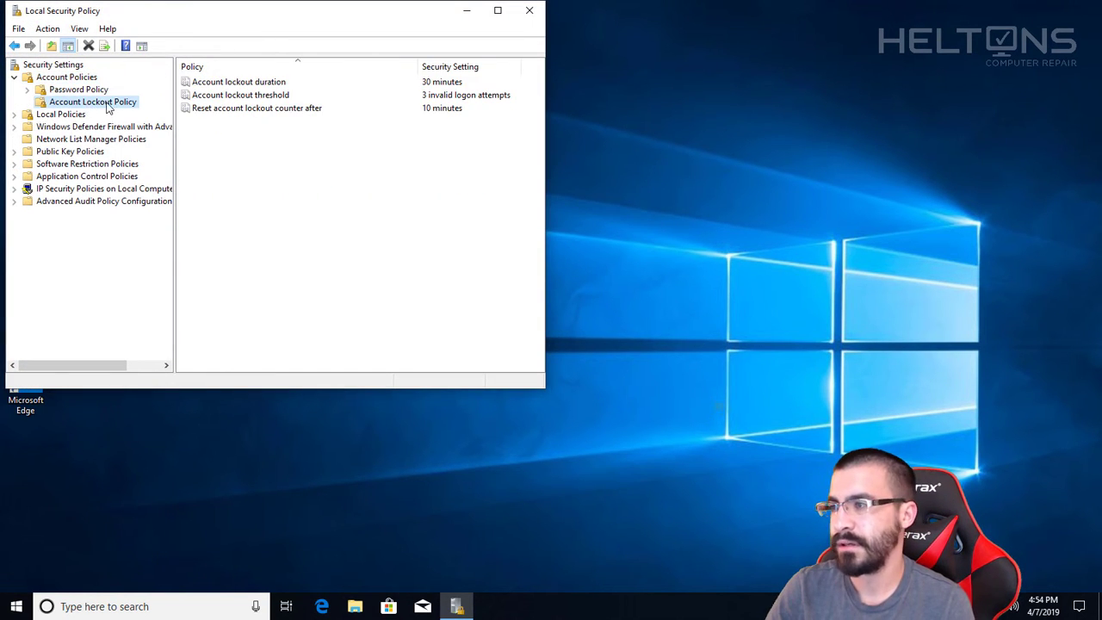
pyautogui.click(240, 95)
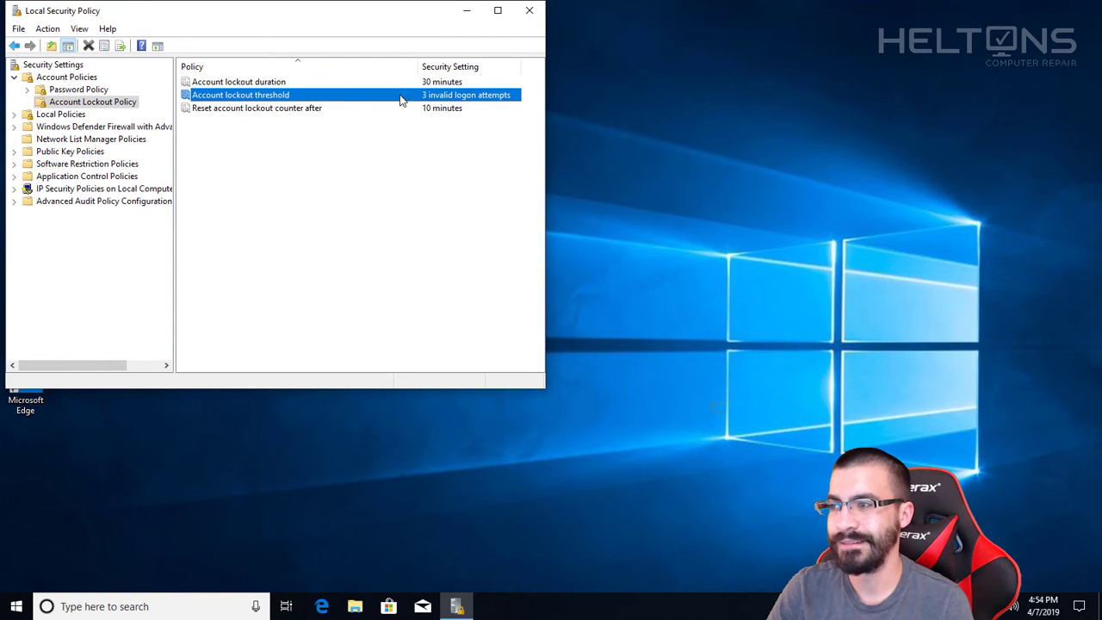
pyautogui.moveTo(529, 11)
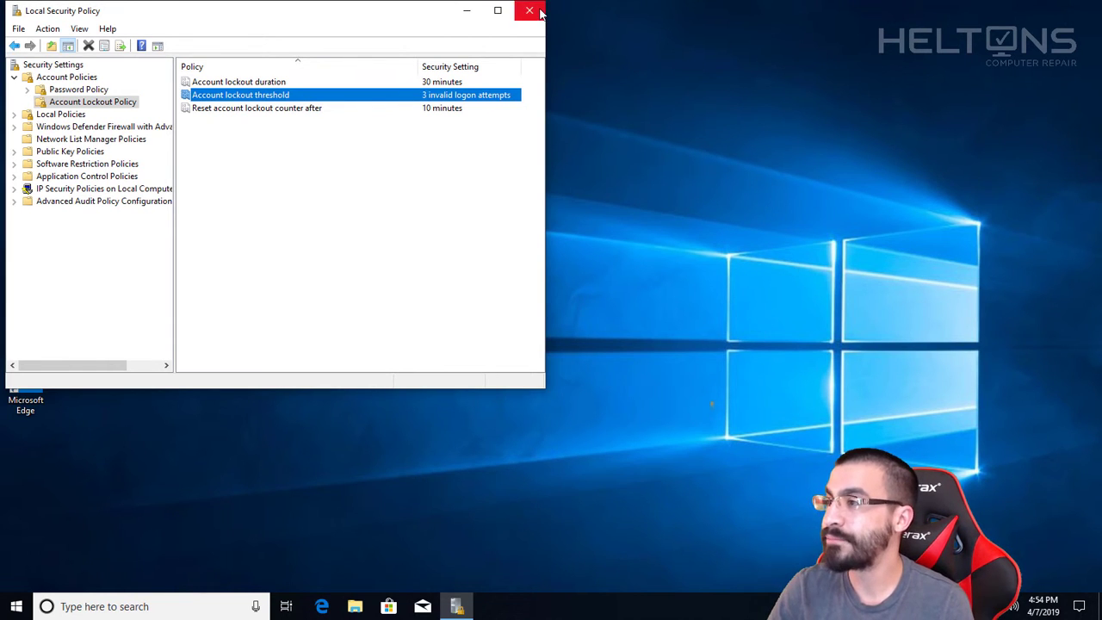
pyautogui.click(529, 10)
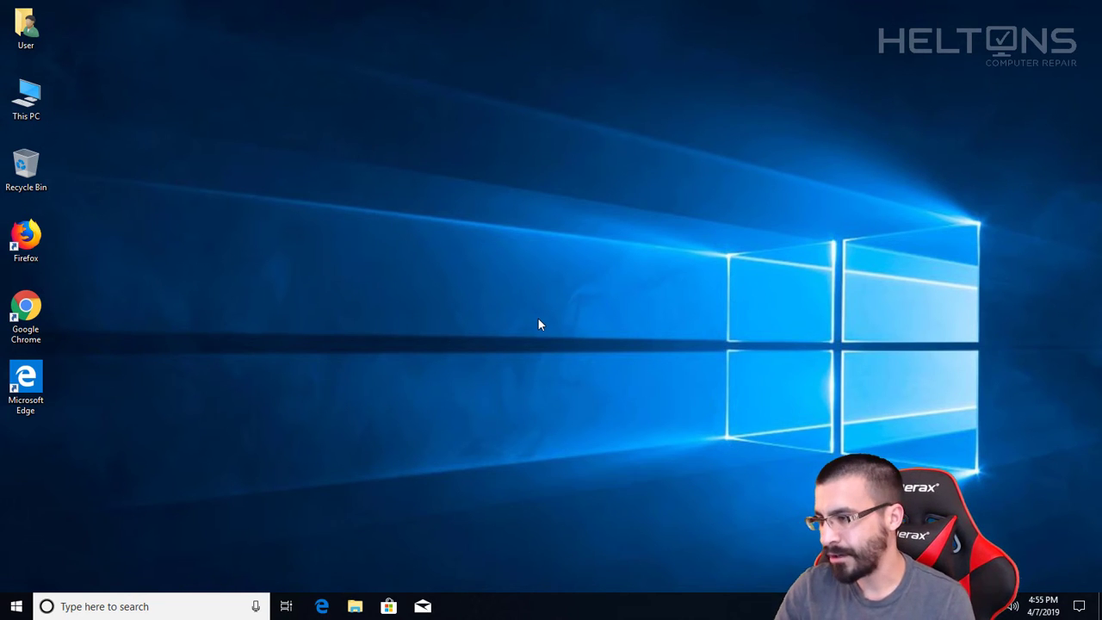
pyautogui.moveTo(544, 306)
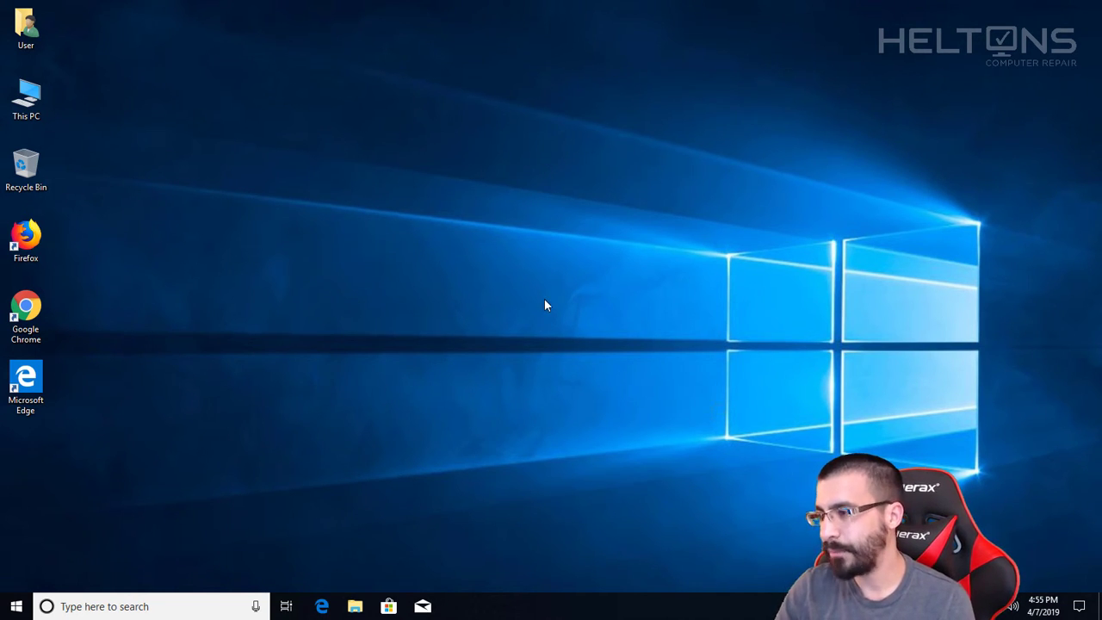